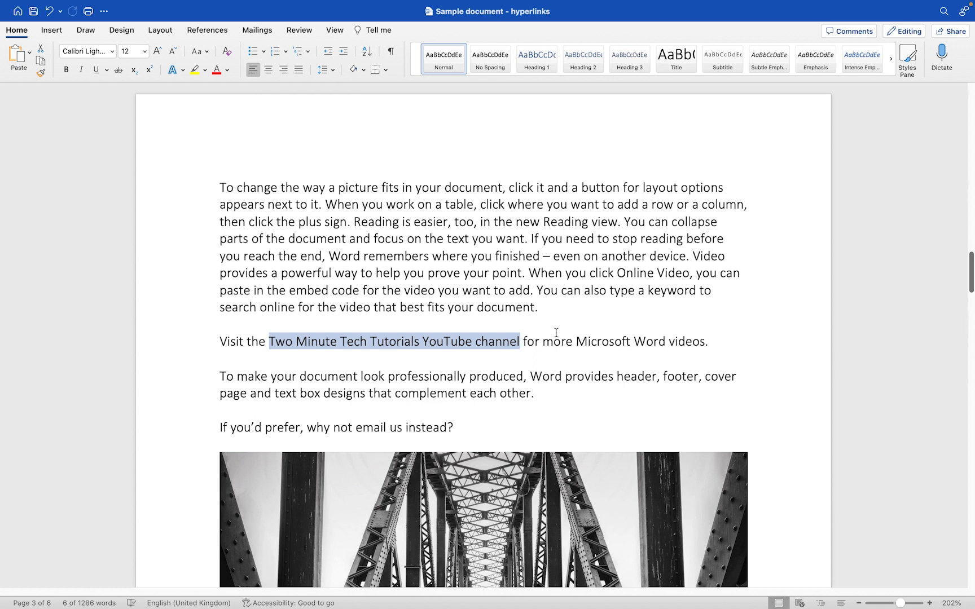
mouse_move(415, 345)
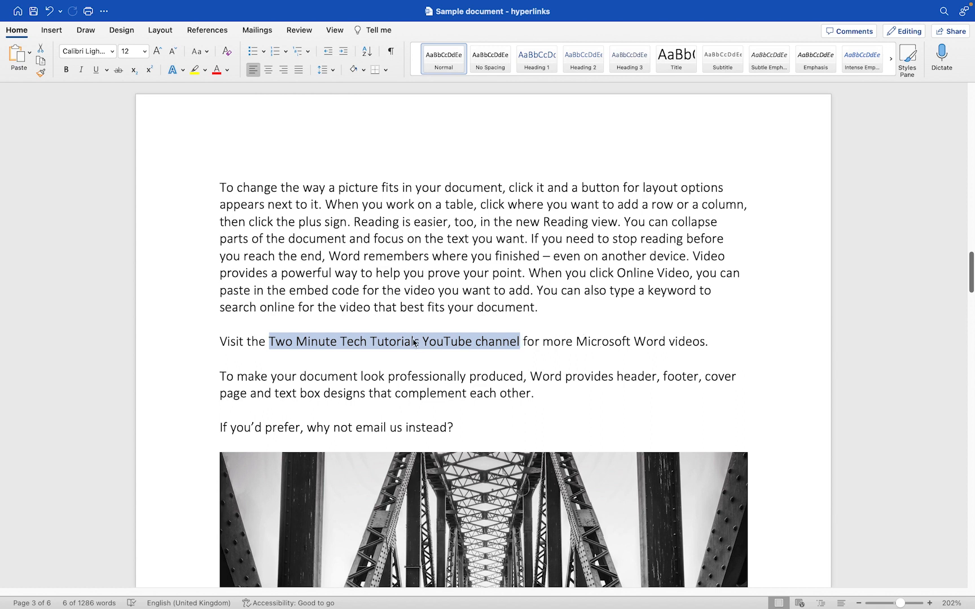
mouse_move(399, 346)
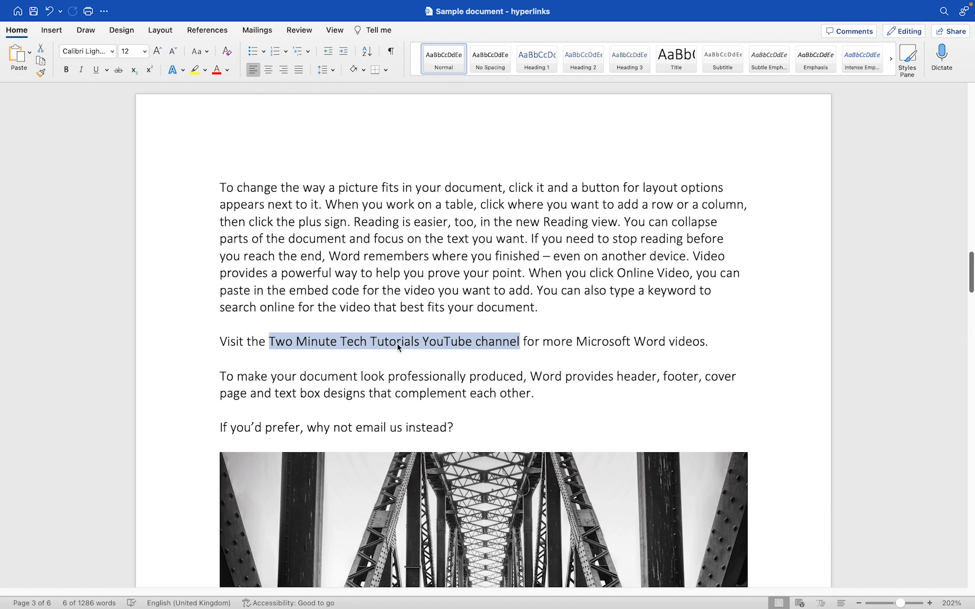
Begin a web-page link on the phrase Two Minute Tech Tutorials YouTube channel.
right_click(398, 341)
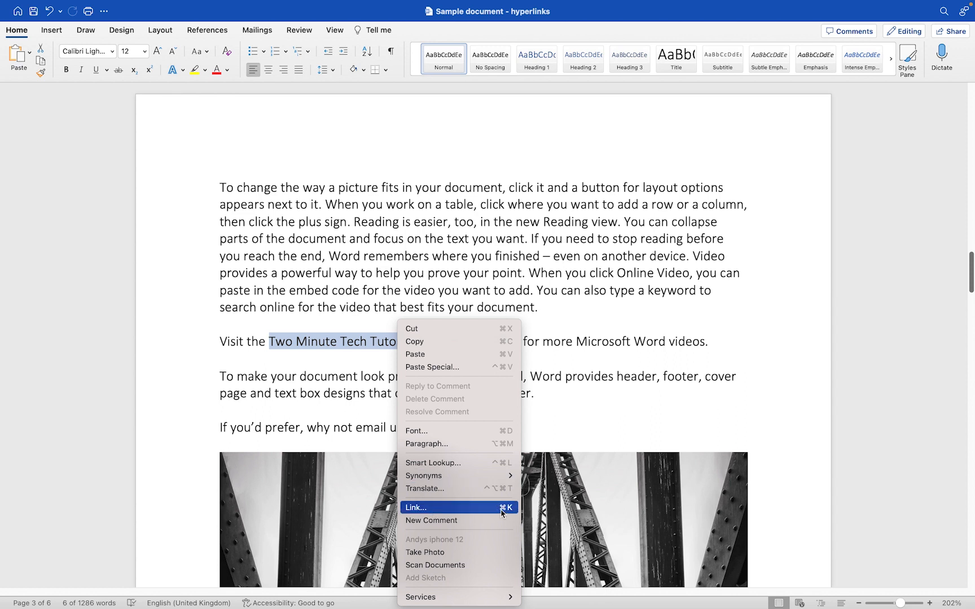
click(416, 508)
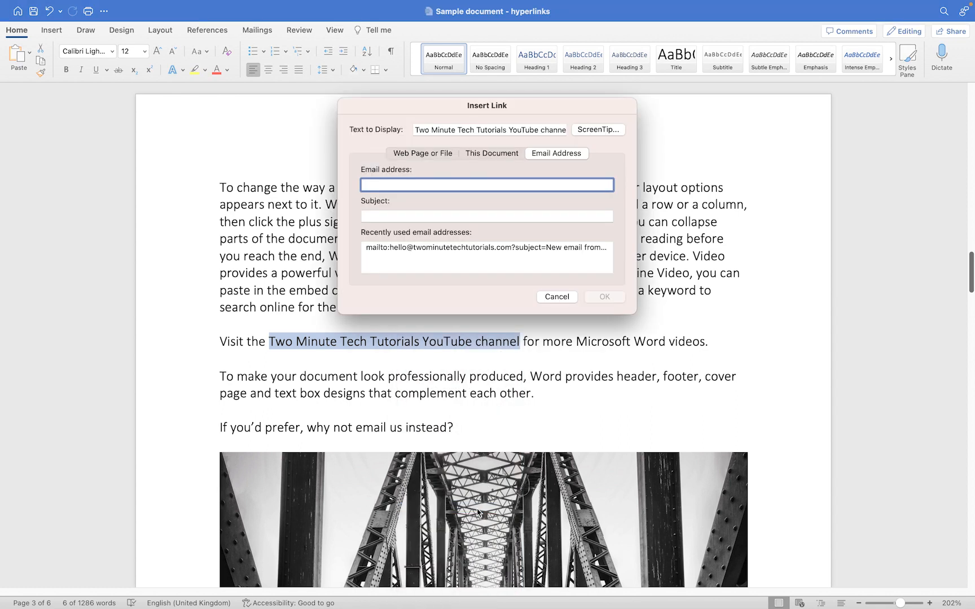
mouse_move(416, 159)
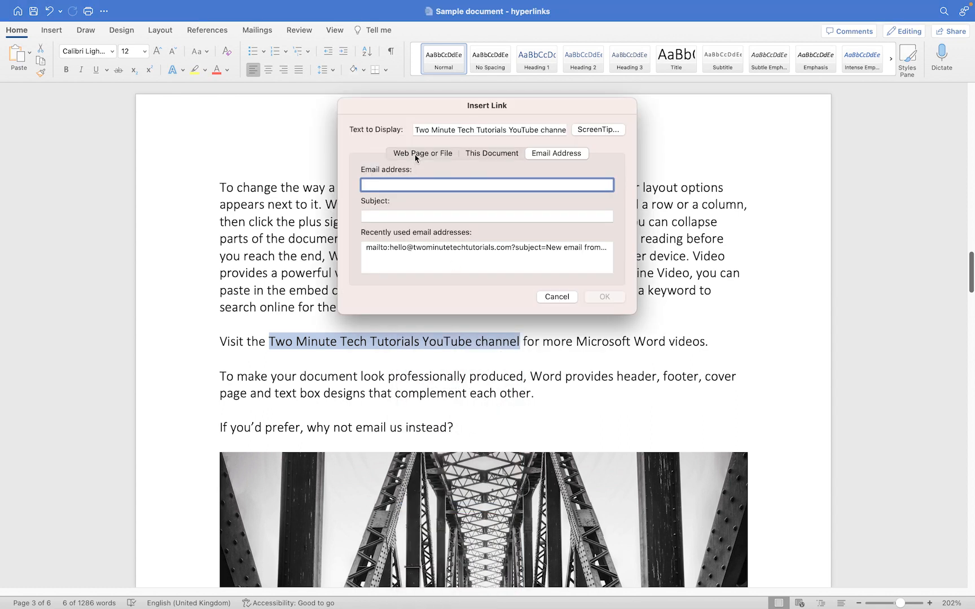
click(422, 153)
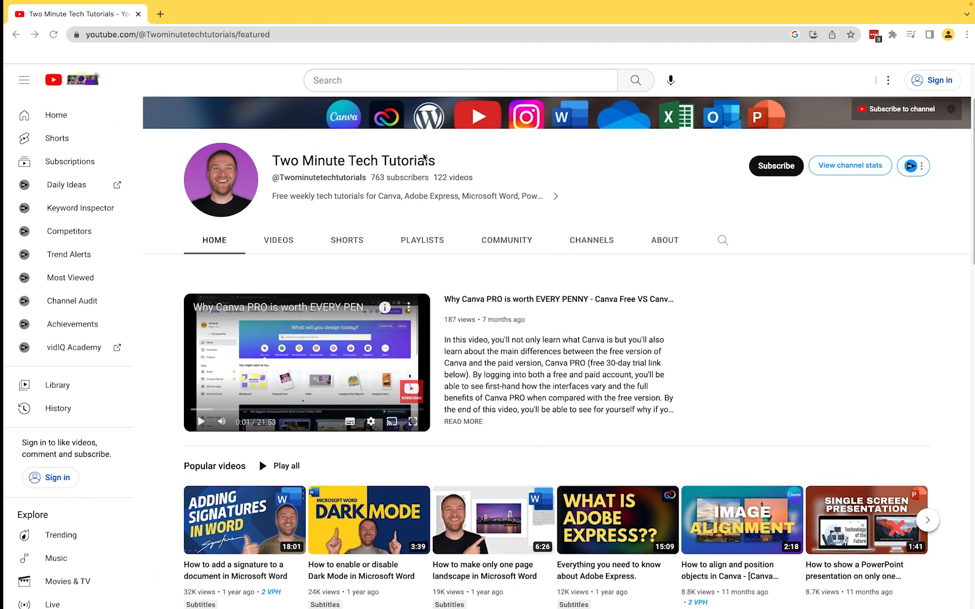
Copy the channel page's web address from the browser address bar.
key(f)
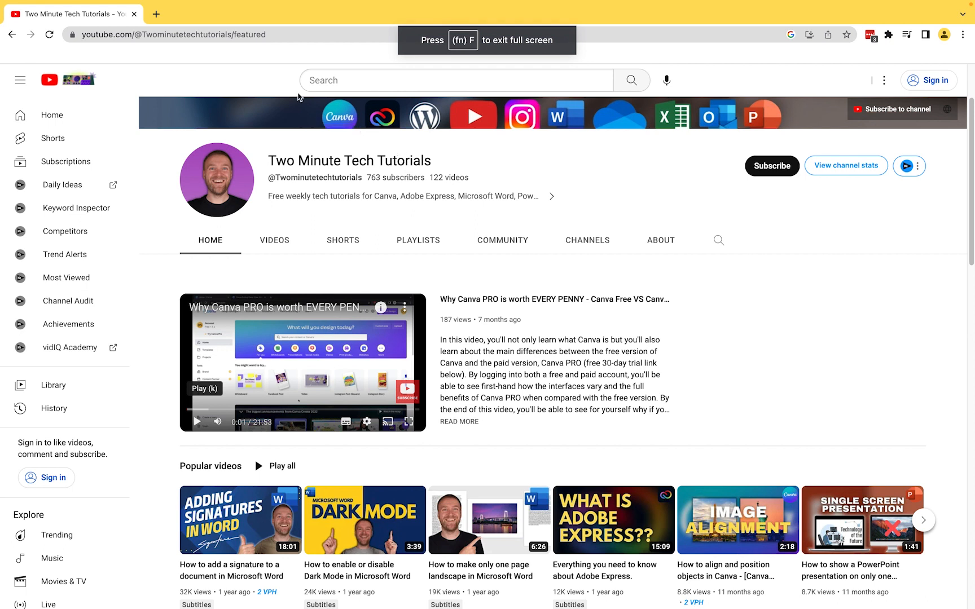
click(168, 34)
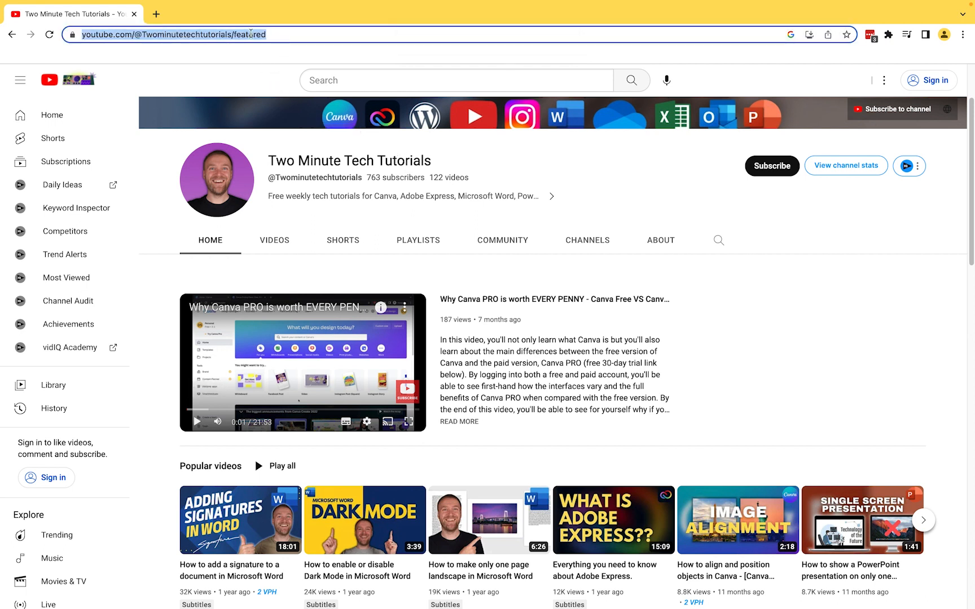
right_click(248, 34)
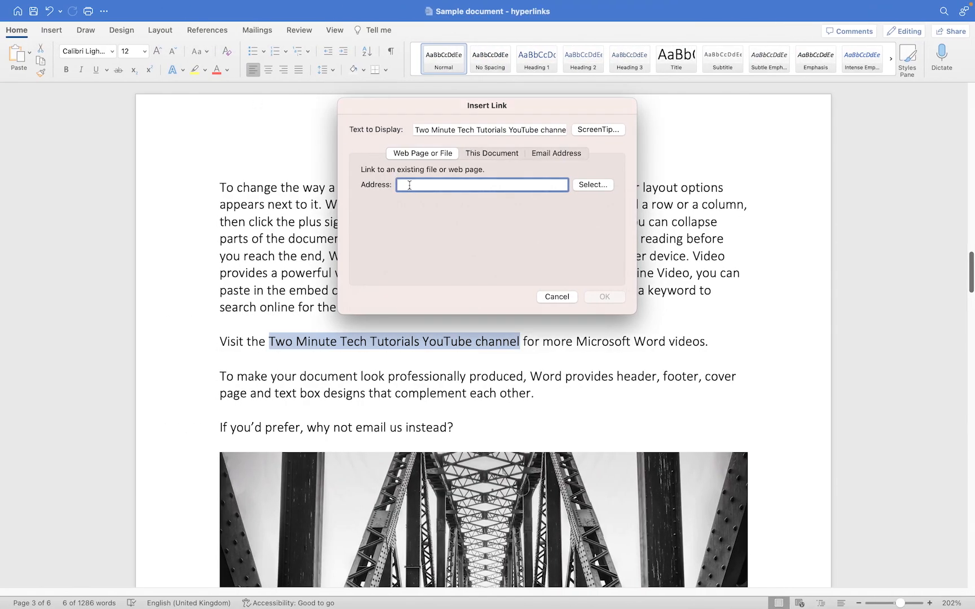
text(youtube.com/@Twominutetechtutorials/featured)
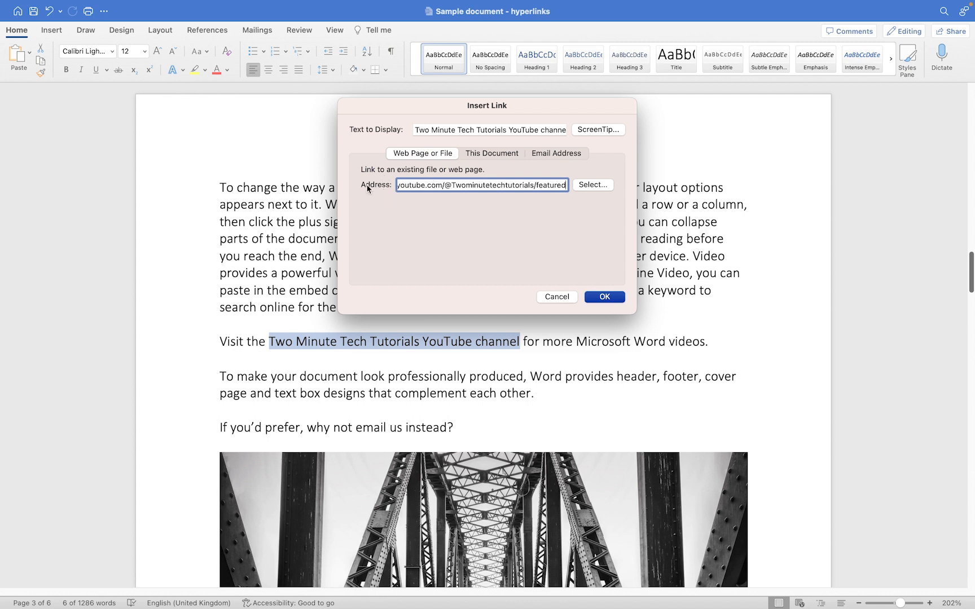
mouse_move(591, 136)
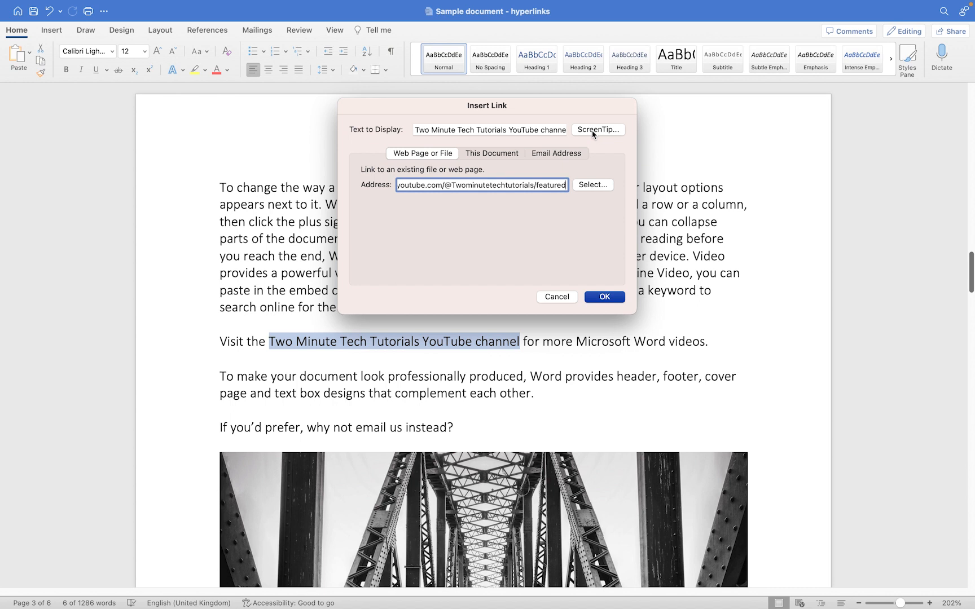
mouse_move(388, 346)
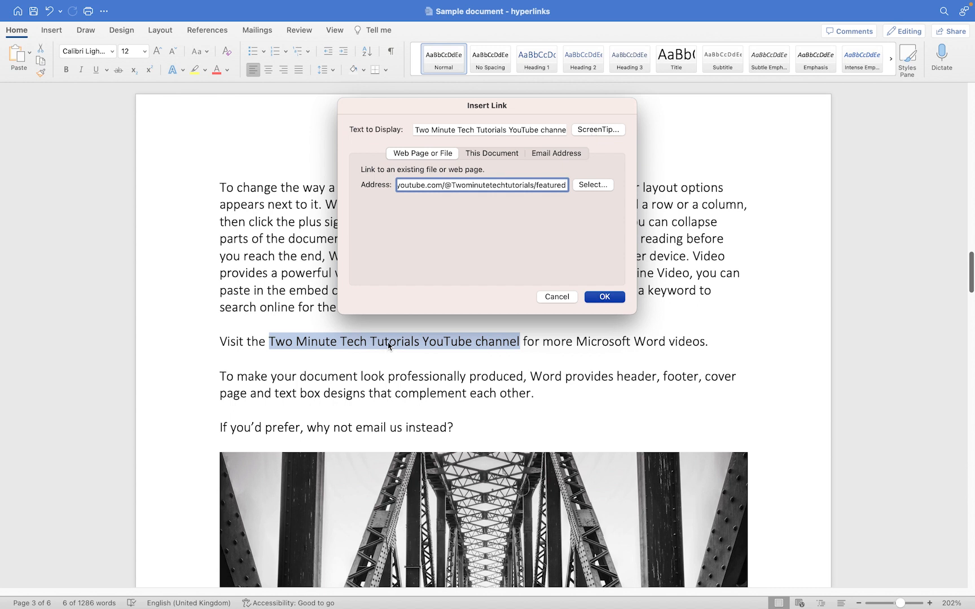
mouse_move(554, 196)
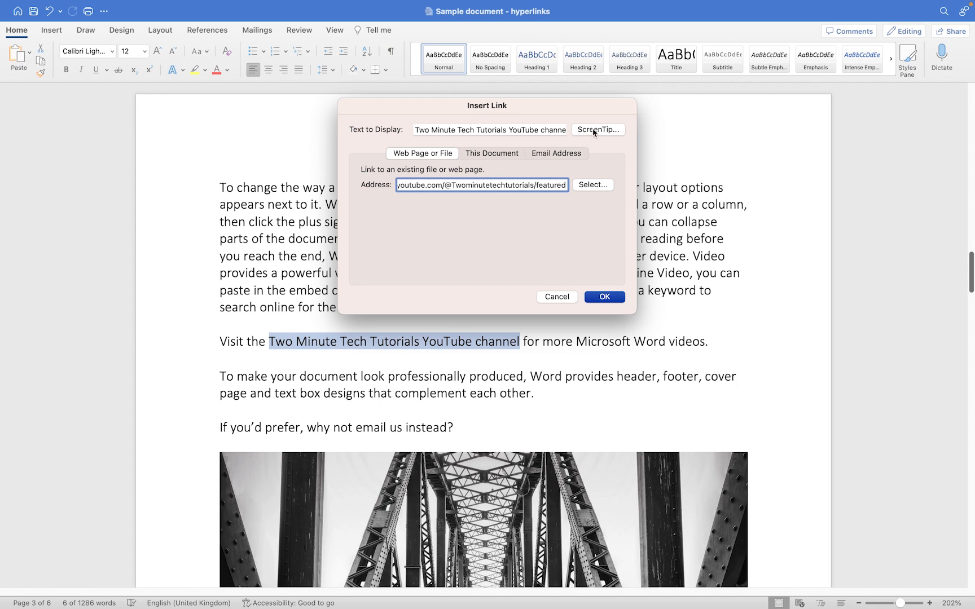
Give the link the ScreenTip text Two Minute Tech Tutorials YouTube.
click(597, 130)
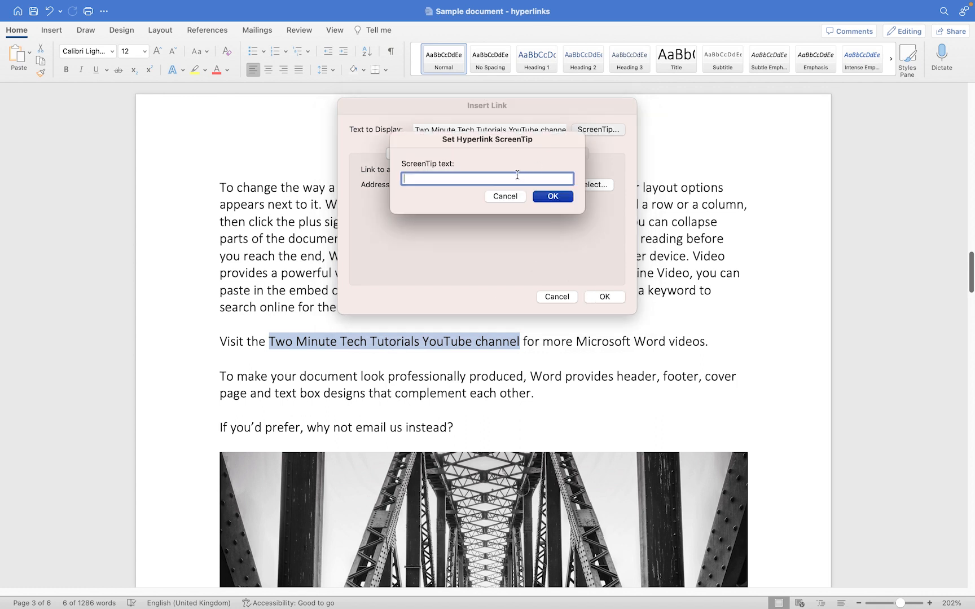
text(Two Minut)
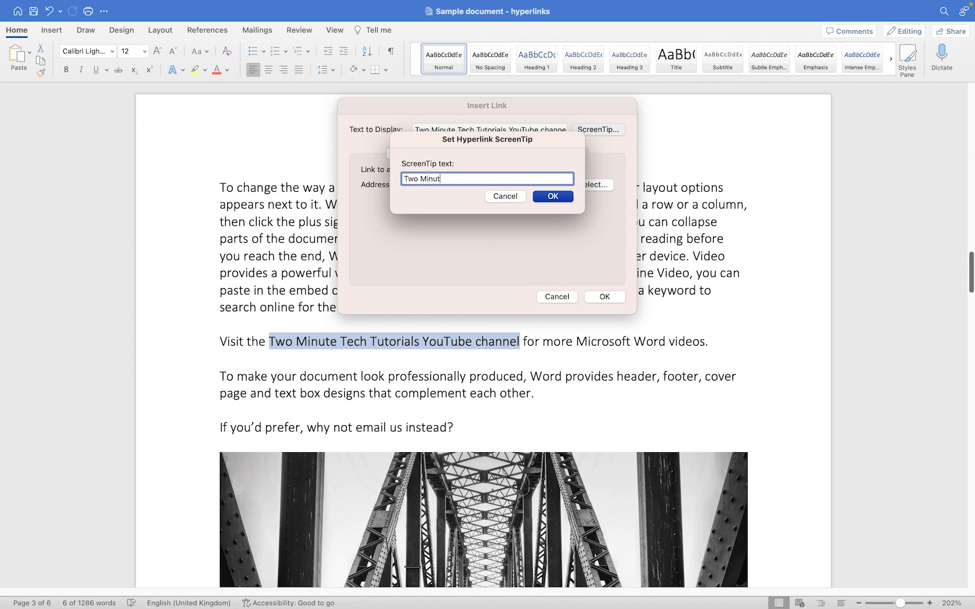
text(e Tech Tutoria)
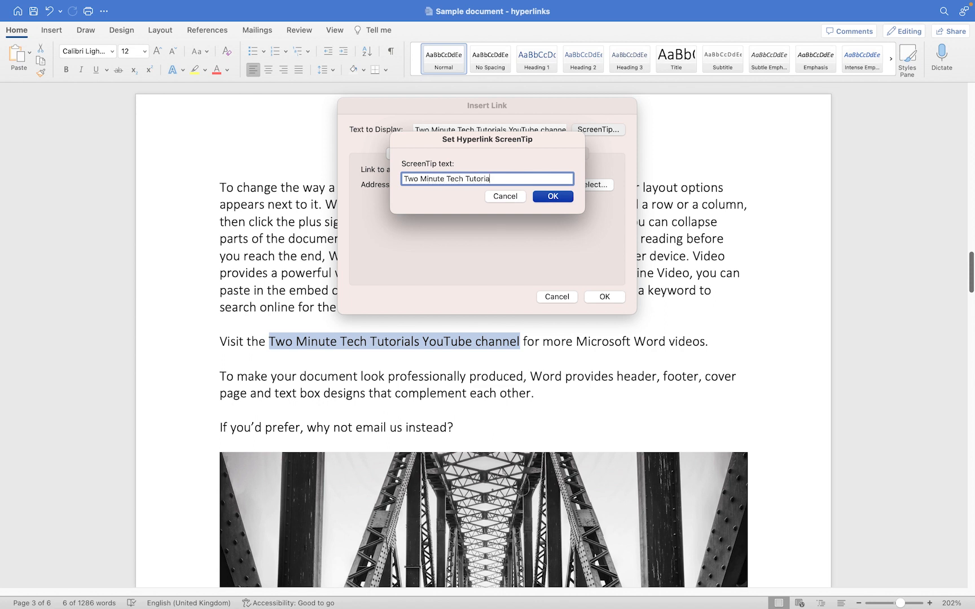
text(s YouTube)
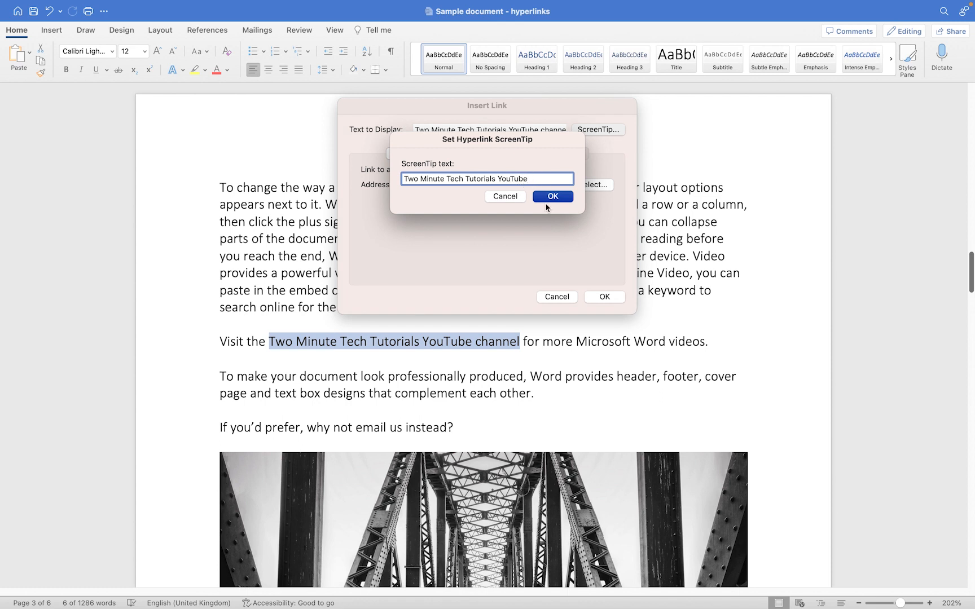
click(552, 196)
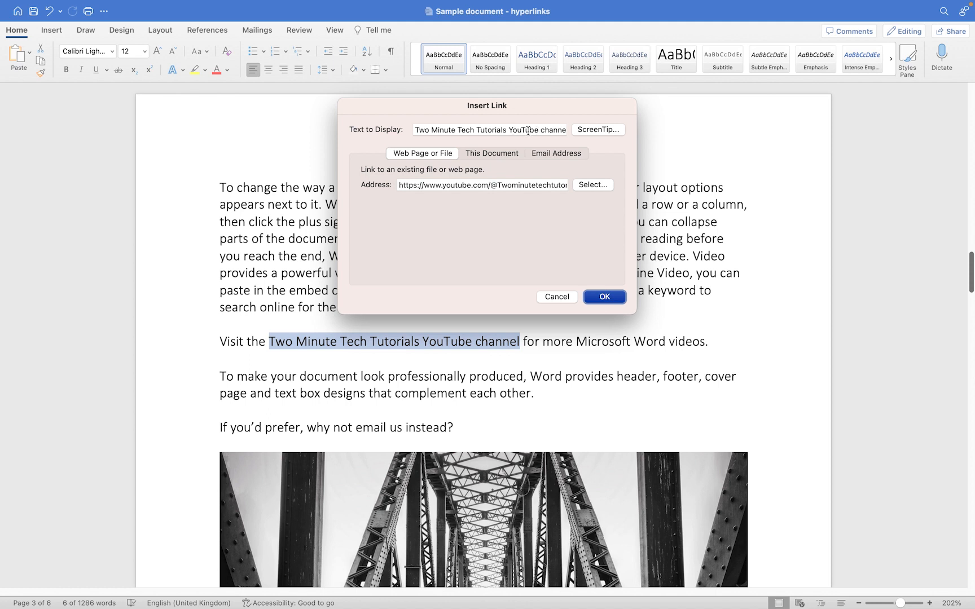
mouse_move(515, 131)
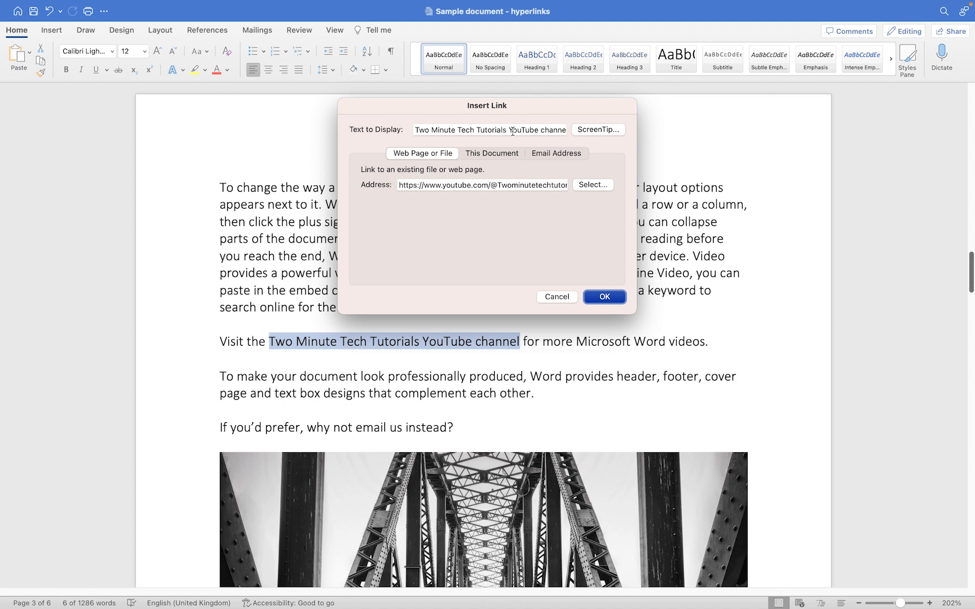
mouse_move(458, 121)
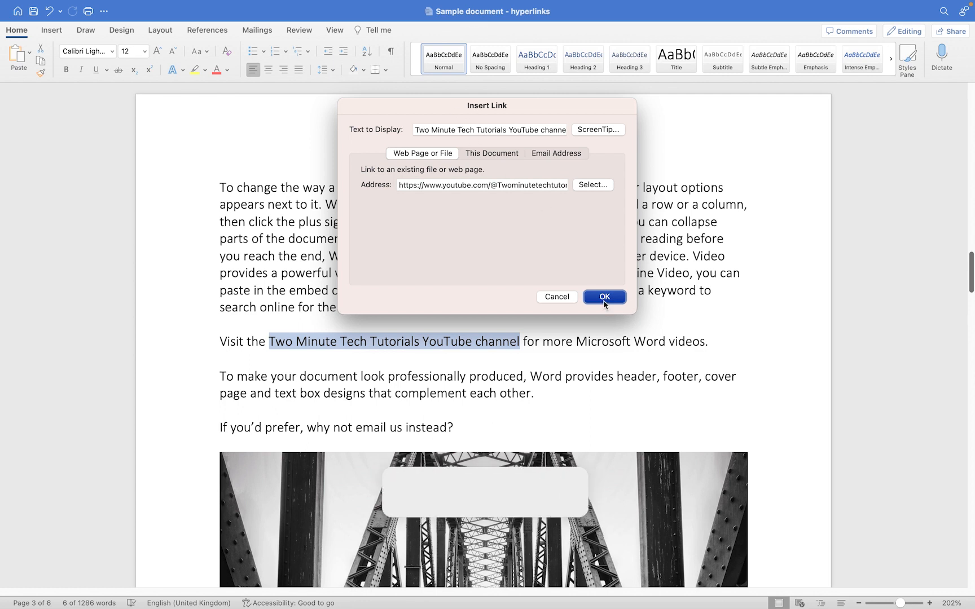
Confirm the dialog so the phrase becomes a hyperlink to the YouTube channel.
click(602, 296)
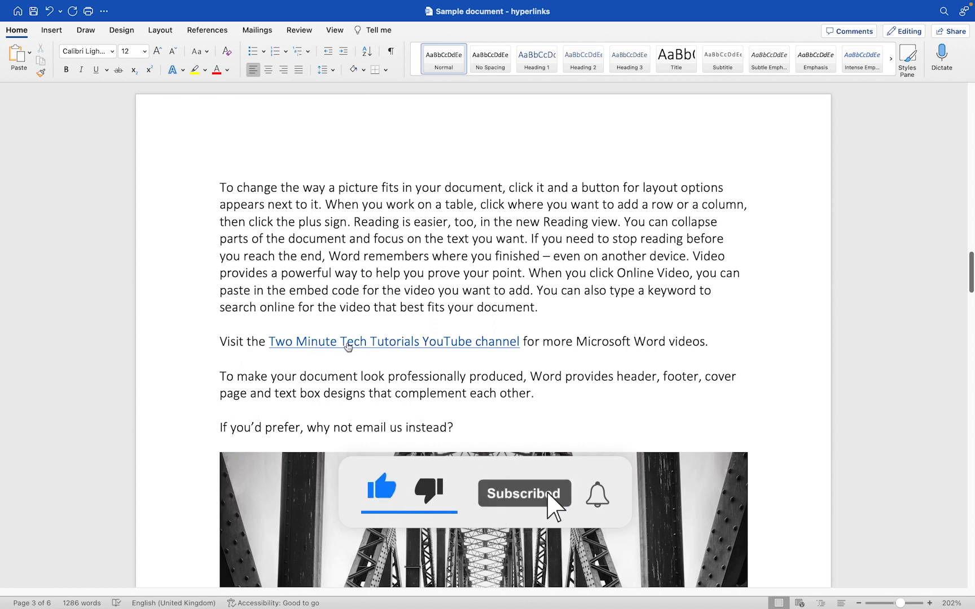
mouse_move(296, 349)
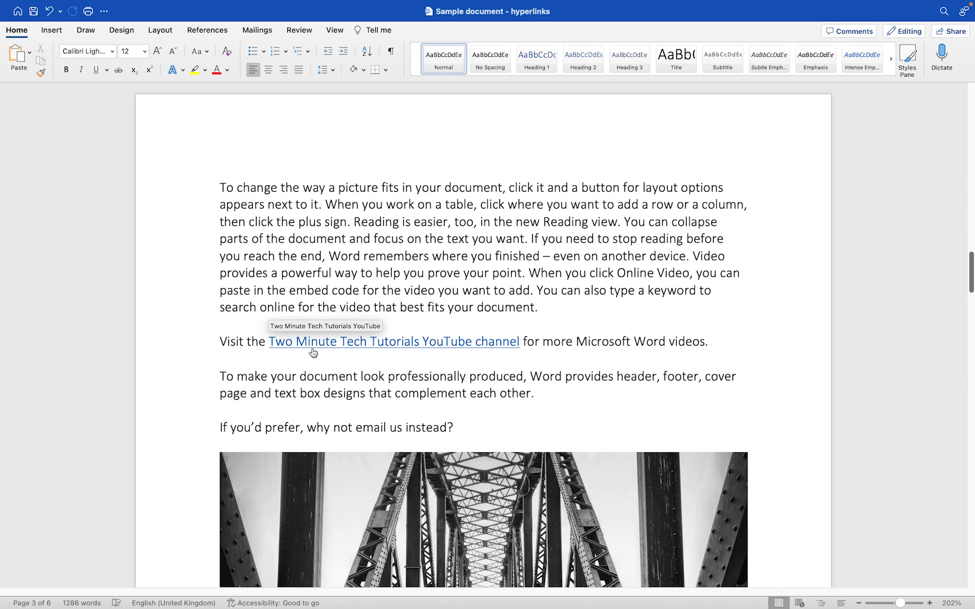
mouse_move(353, 344)
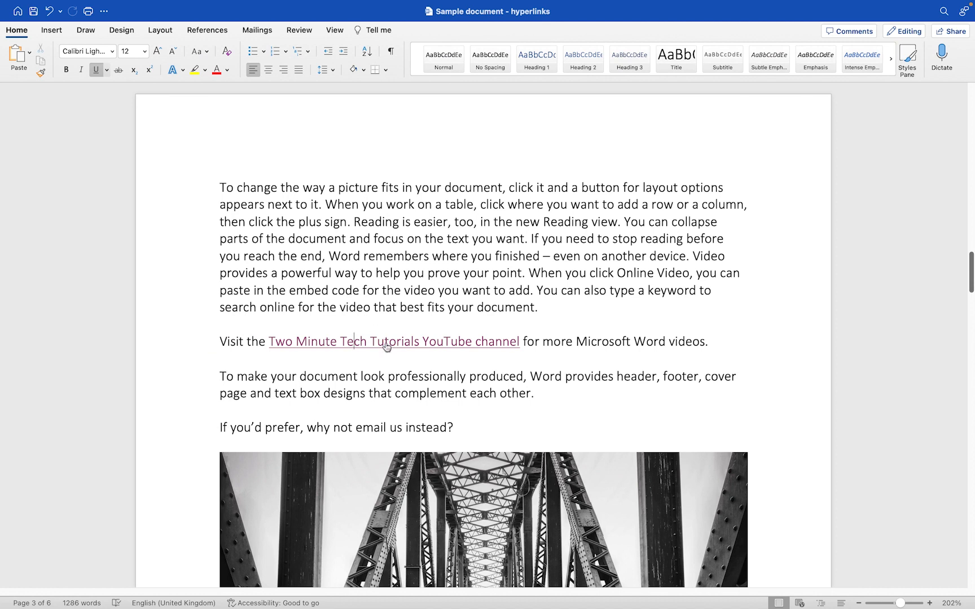
mouse_move(363, 349)
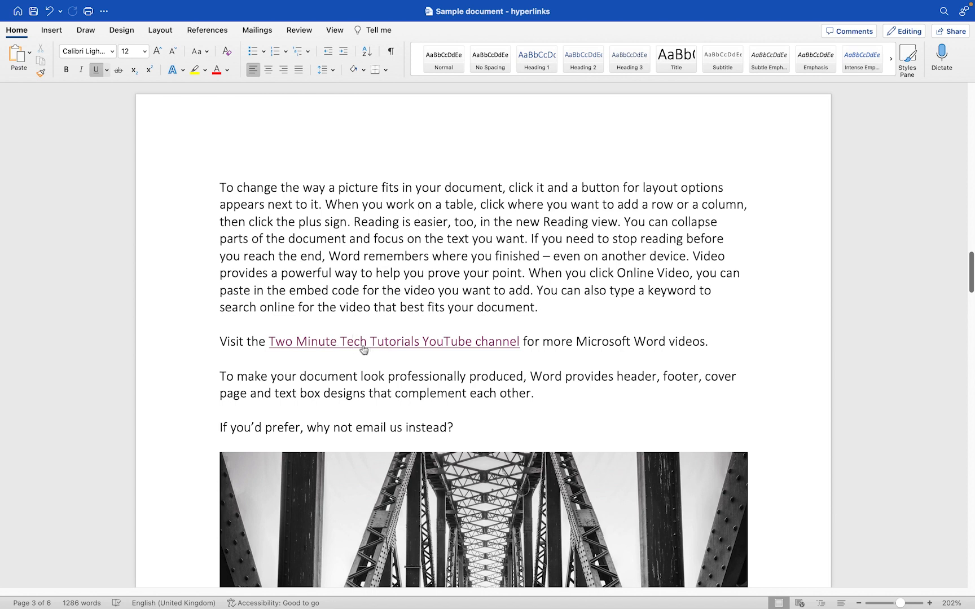
right_click(357, 346)
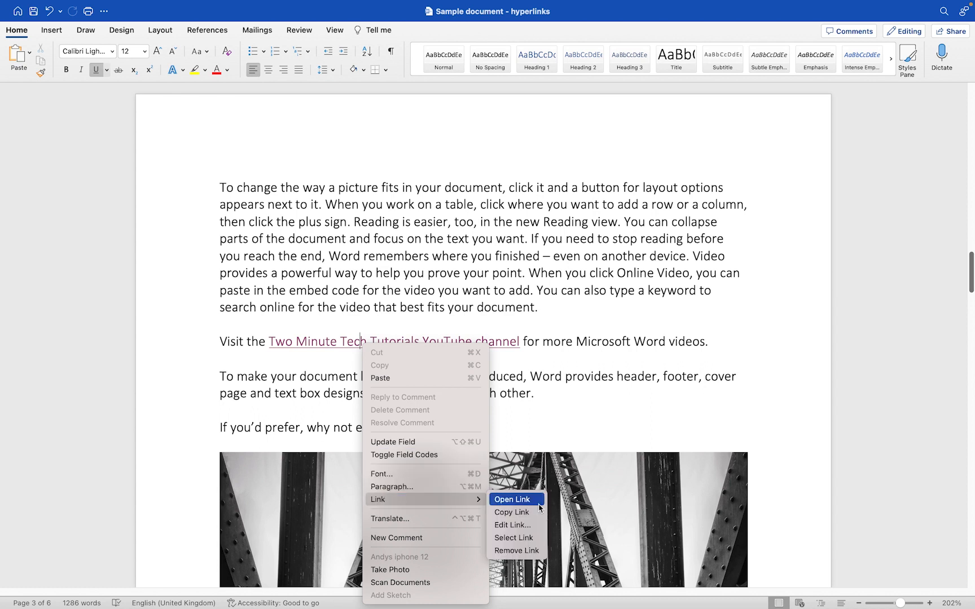
mouse_move(511, 511)
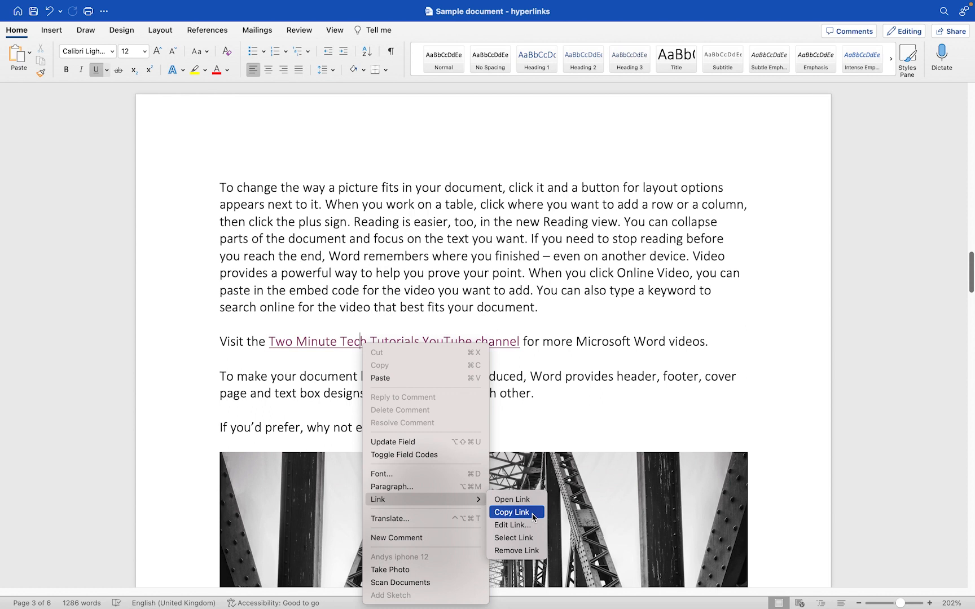
mouse_move(511, 525)
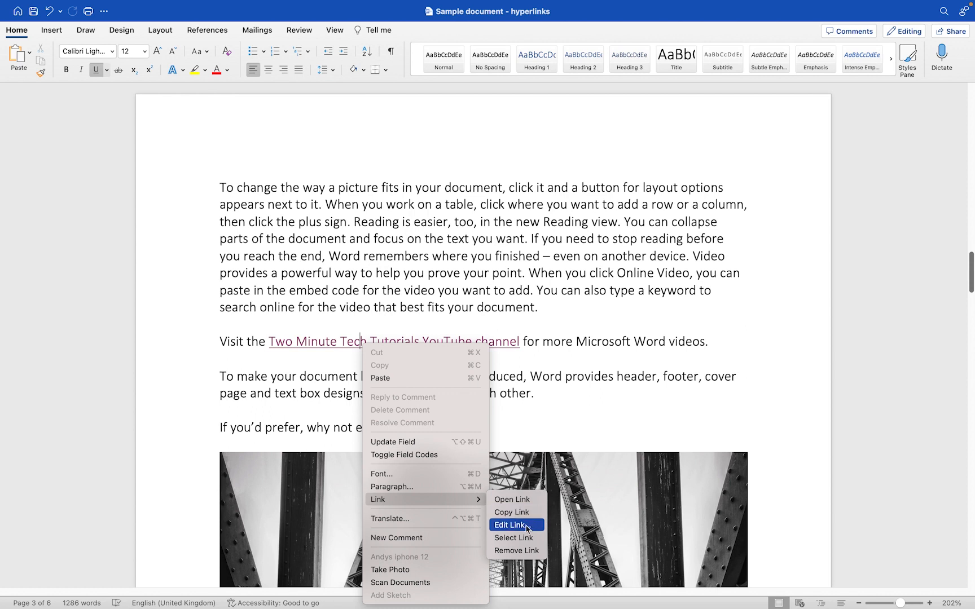
click(511, 525)
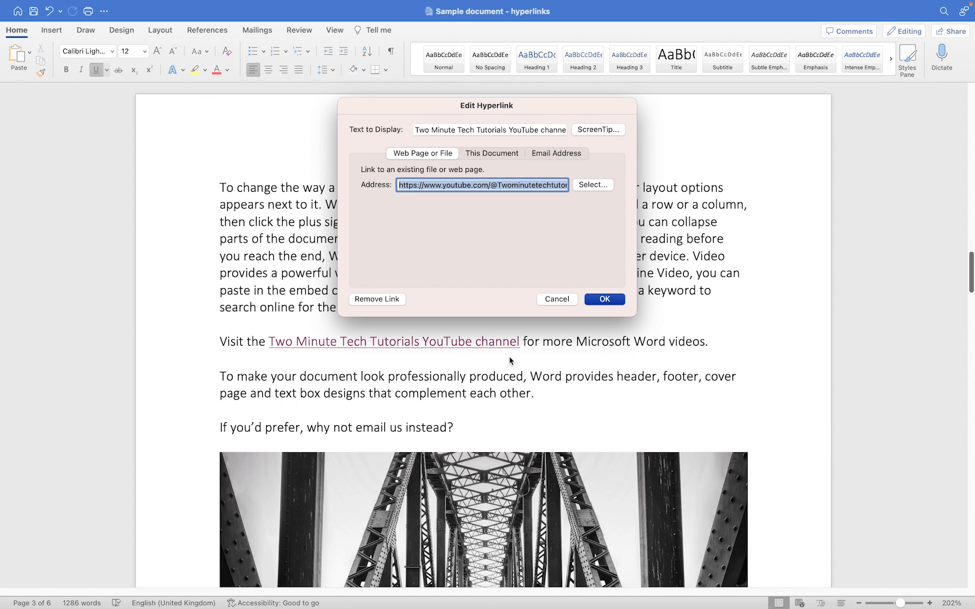
mouse_move(590, 154)
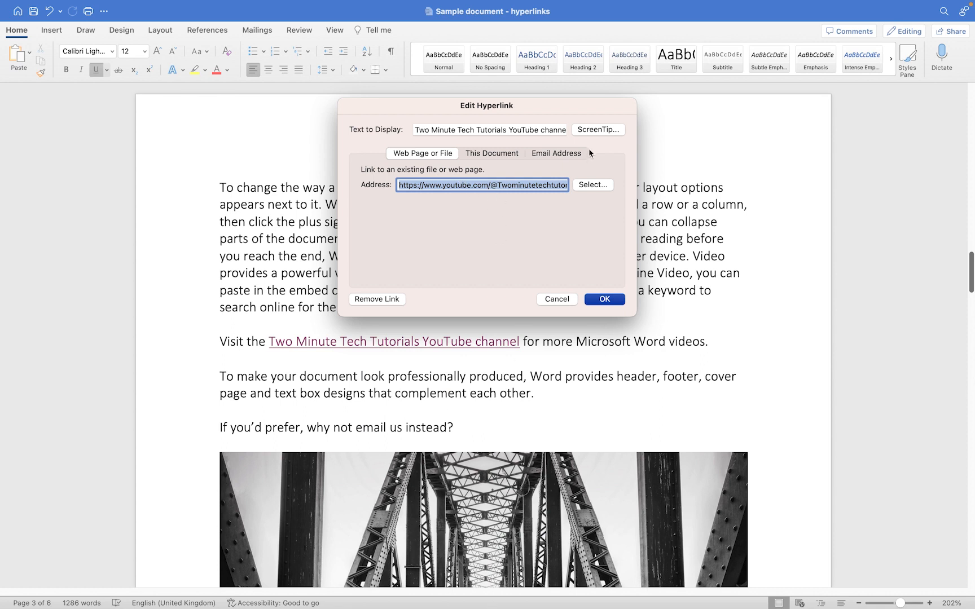
mouse_move(600, 138)
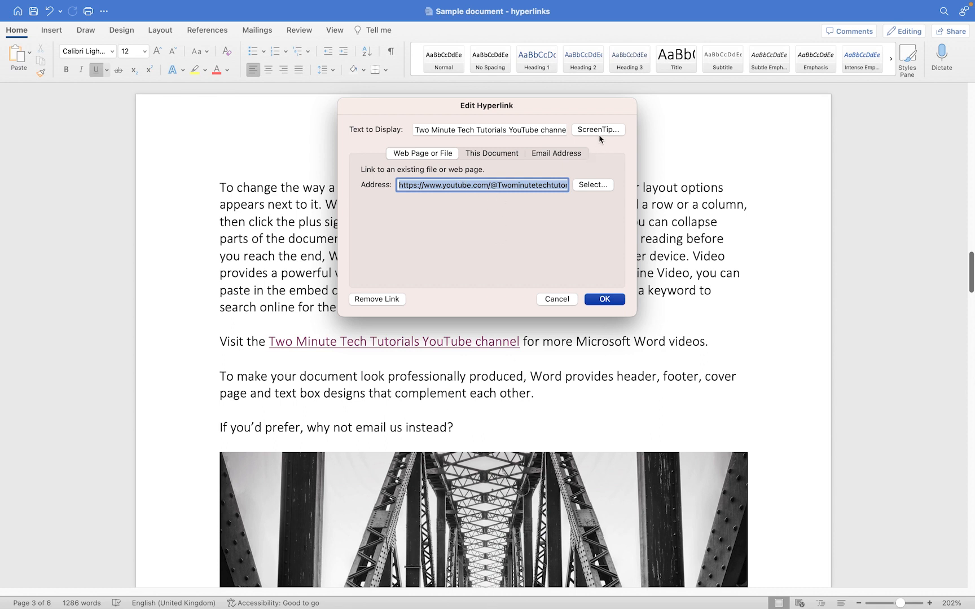
right_click(463, 342)
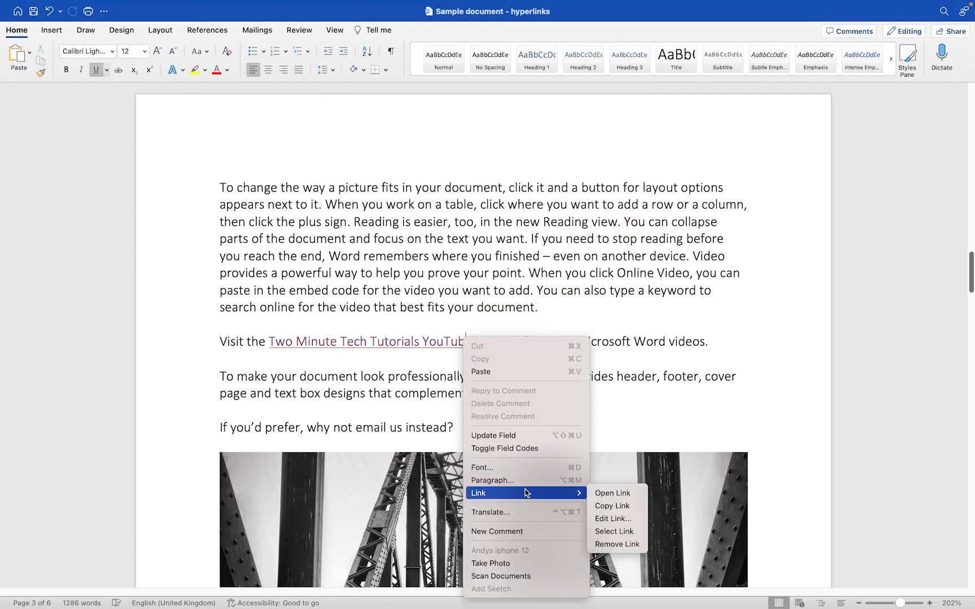
click(613, 532)
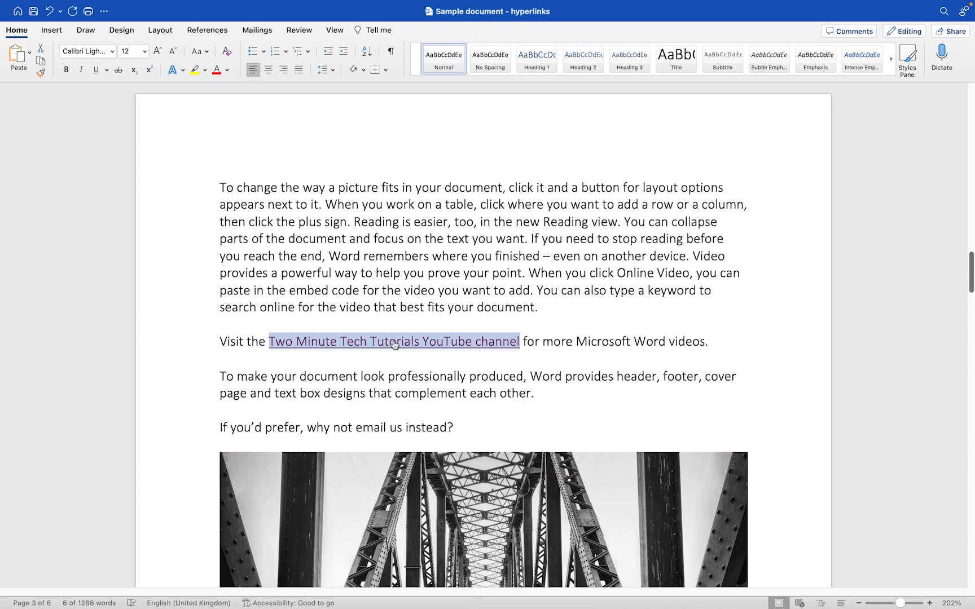
right_click(394, 342)
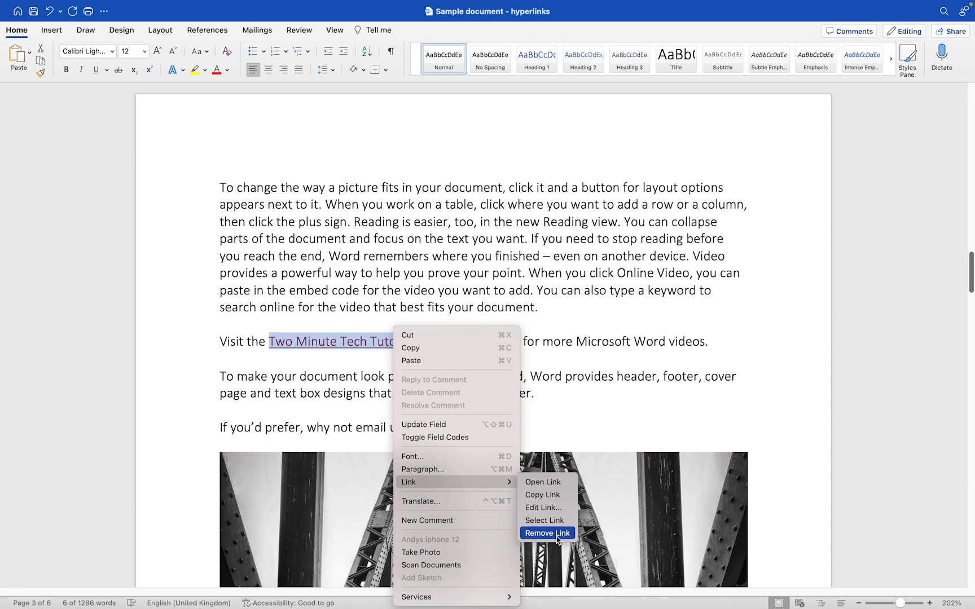
click(546, 533)
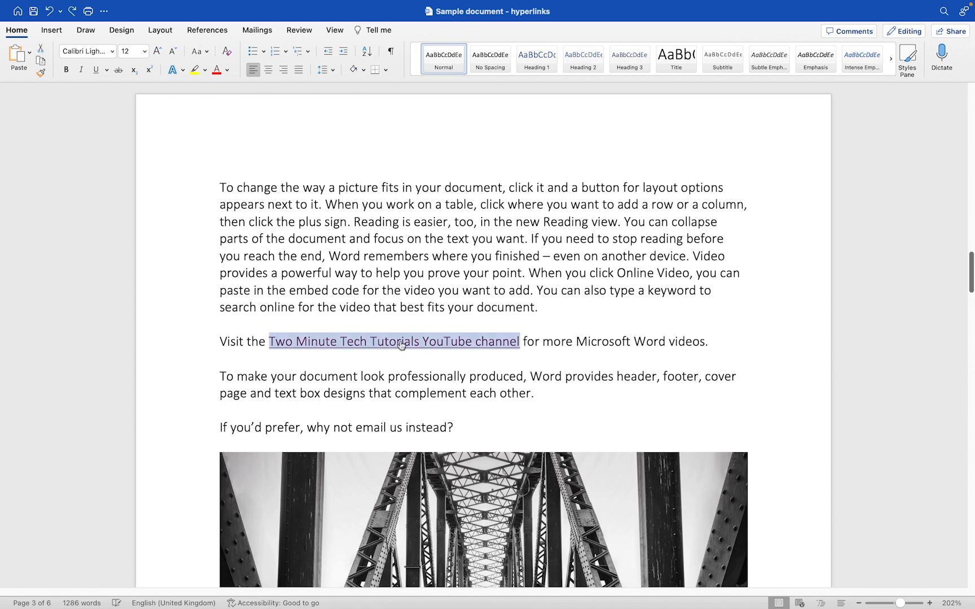
mouse_move(394, 342)
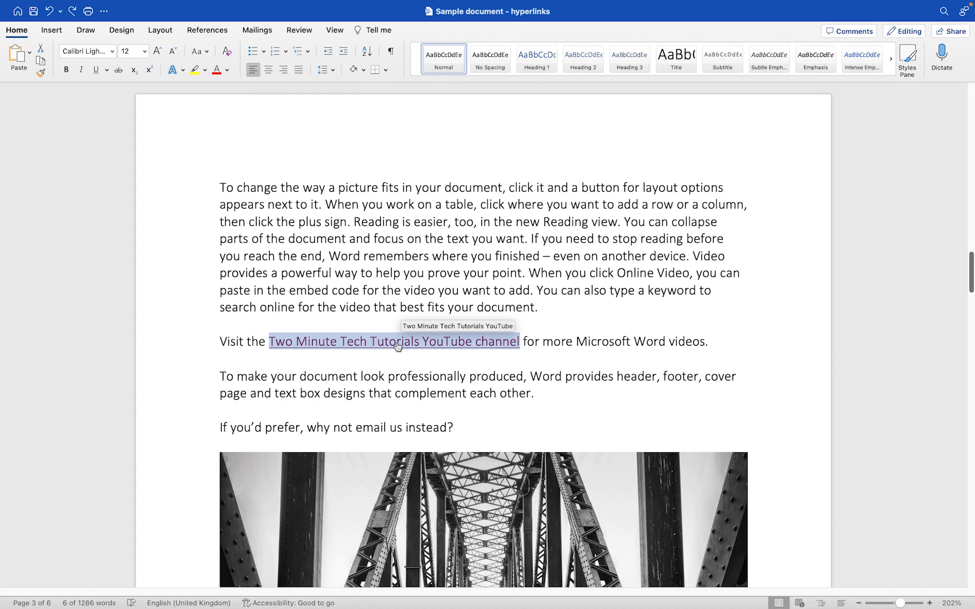
right_click(397, 342)
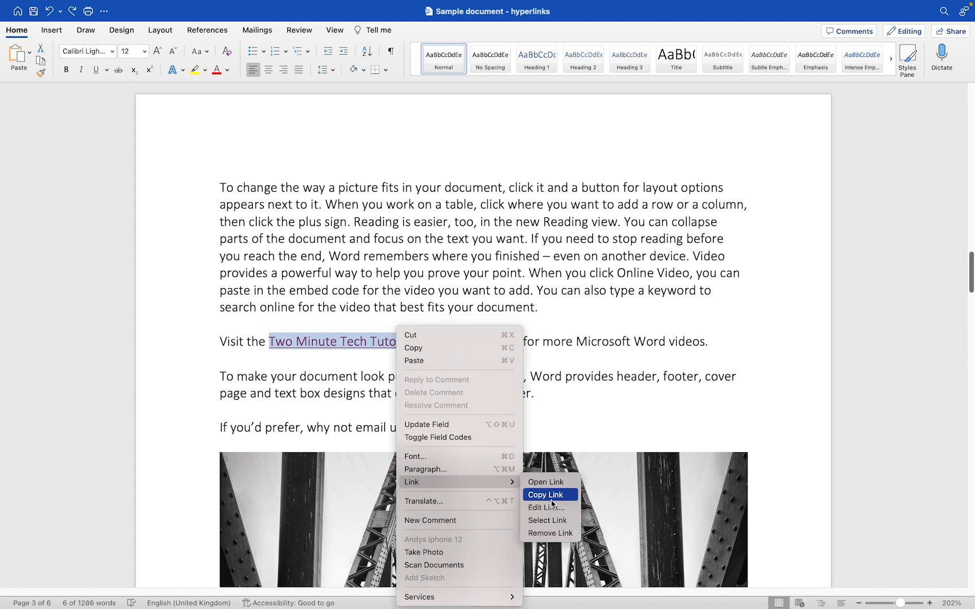
click(545, 508)
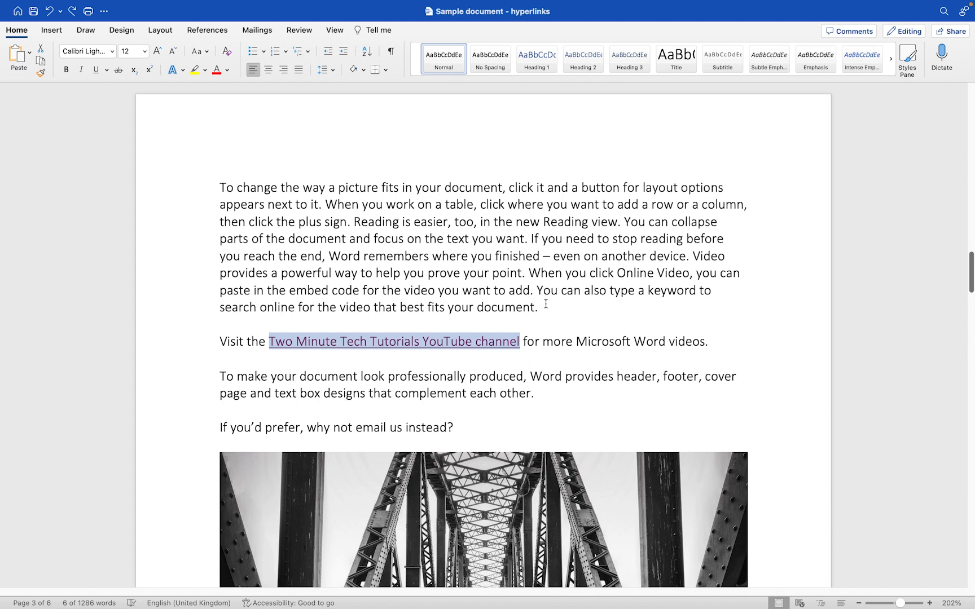
mouse_move(538, 303)
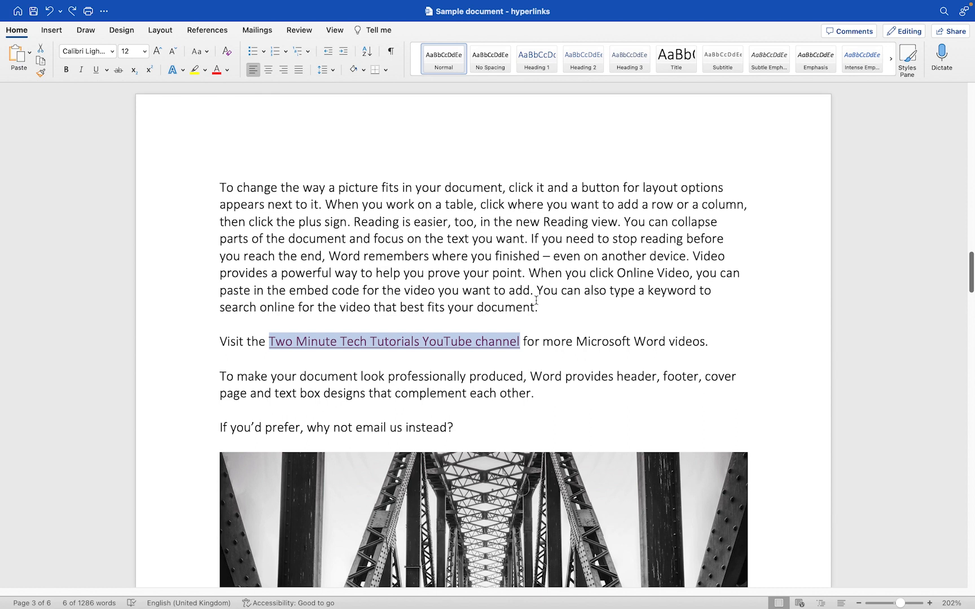
Select the words email us and begin adding a link to them.
scroll(down, 3)
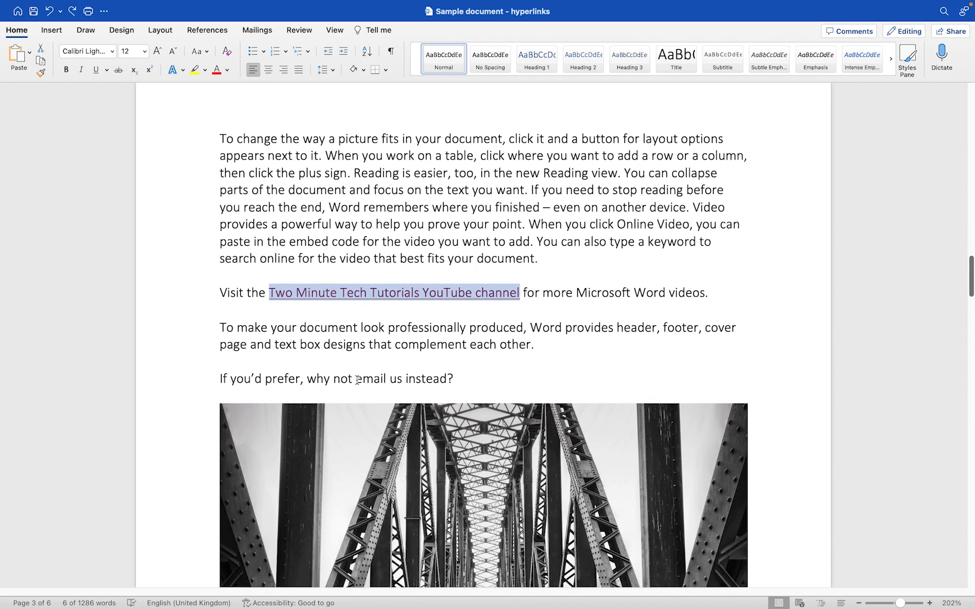
double_click(373, 379)
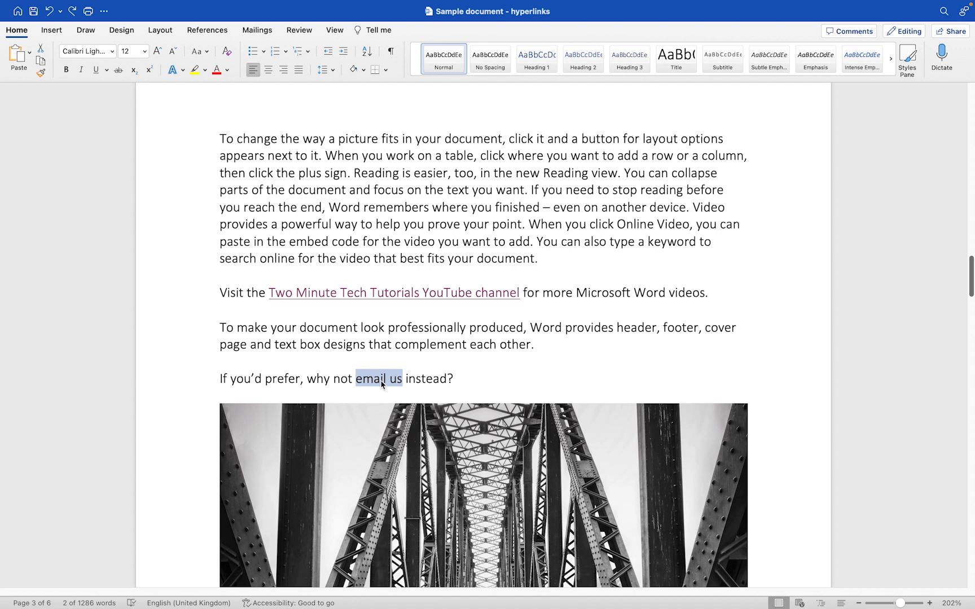
right_click(380, 378)
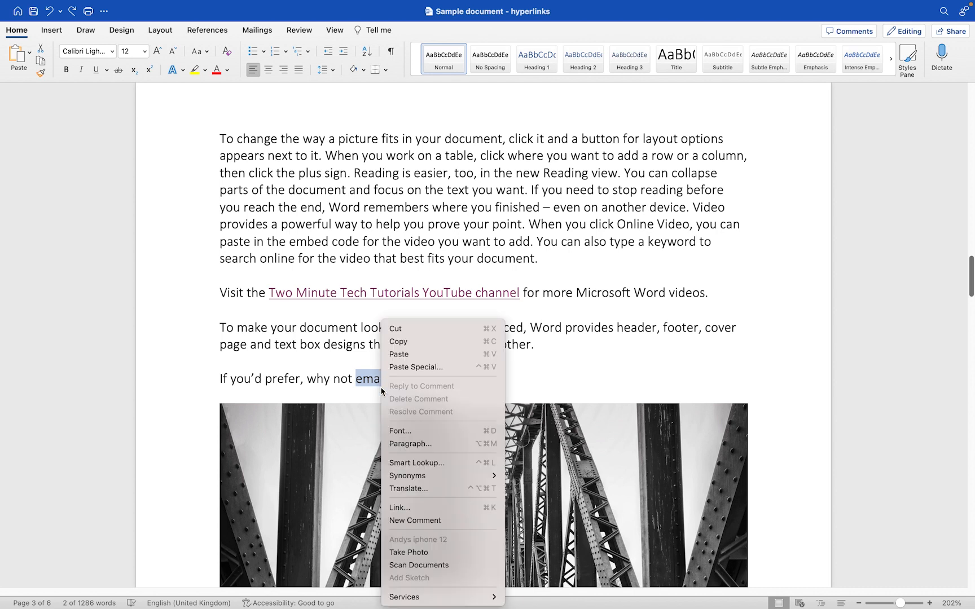
mouse_move(423, 507)
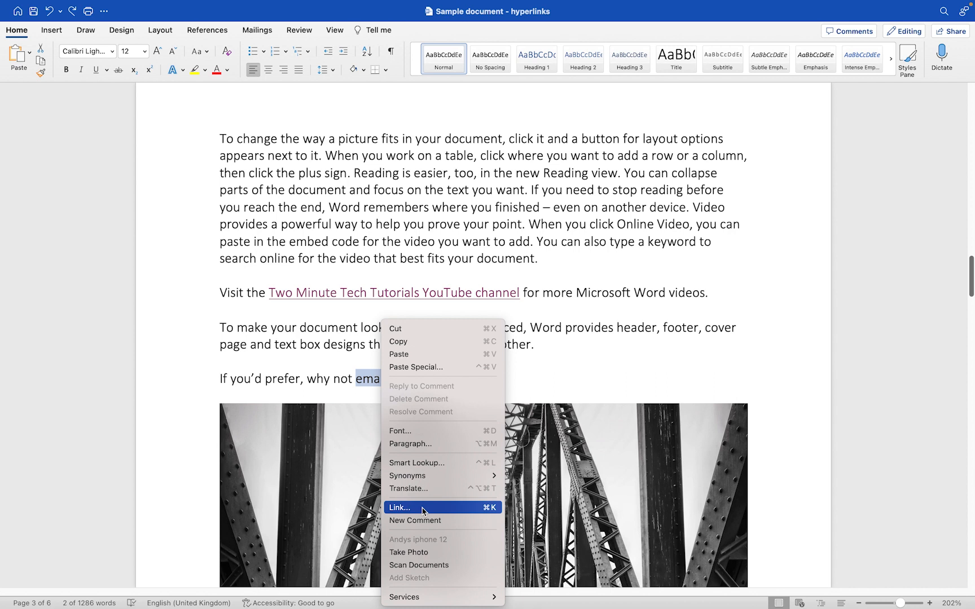
click(400, 507)
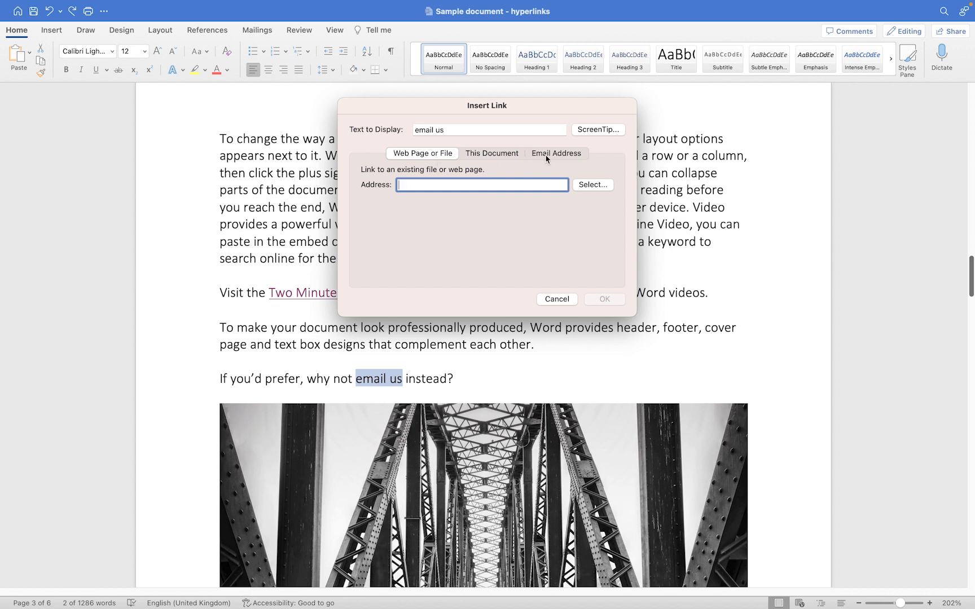
click(555, 153)
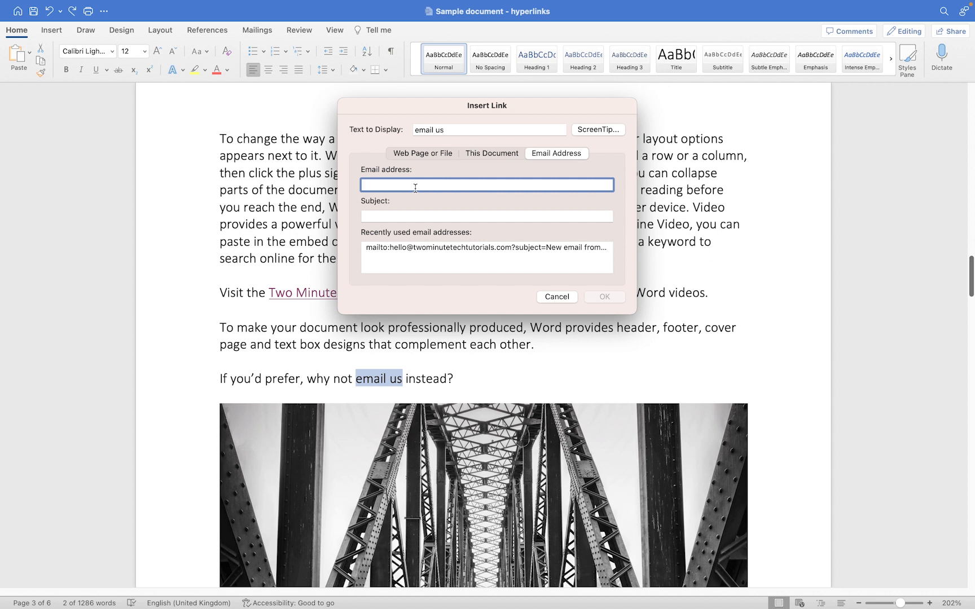
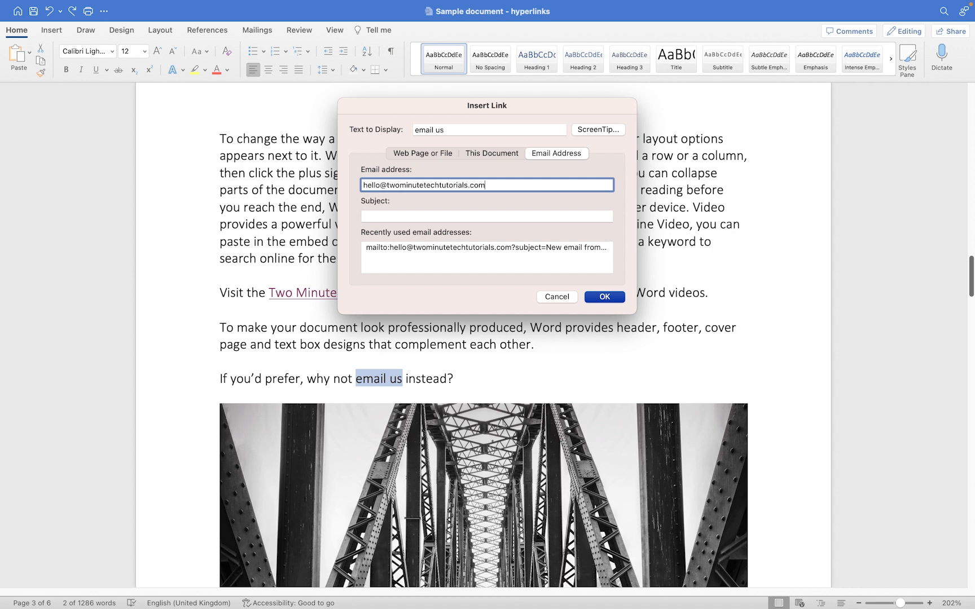
Set the subject to Message from Hyperlink Word document and confirm the link.
click(487, 216)
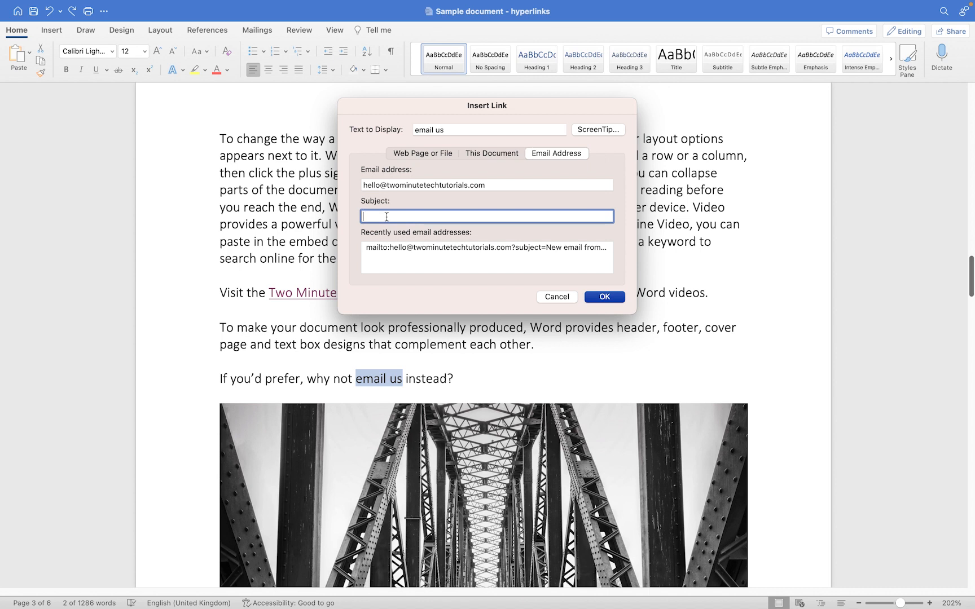
text(Message f)
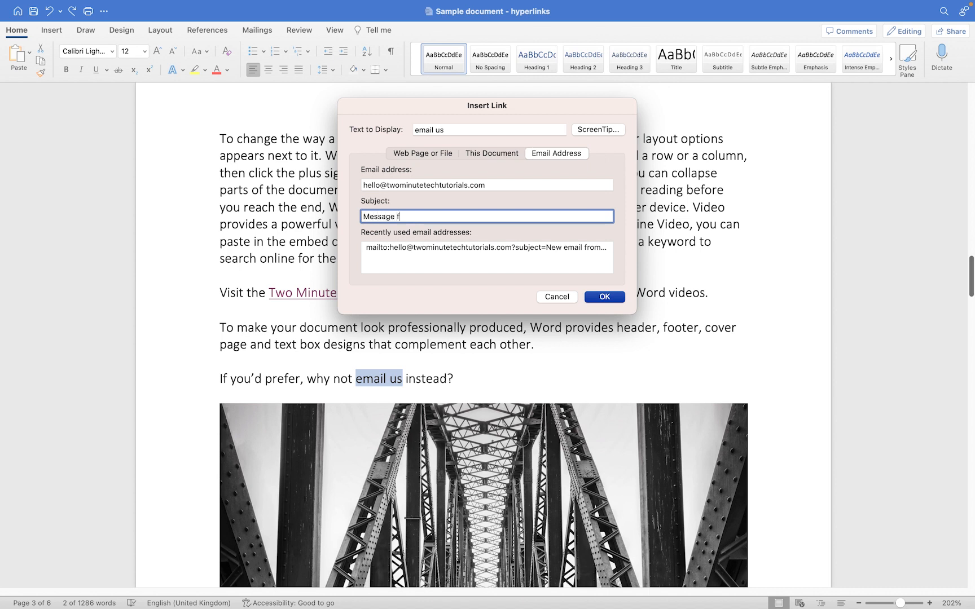
text(rom)
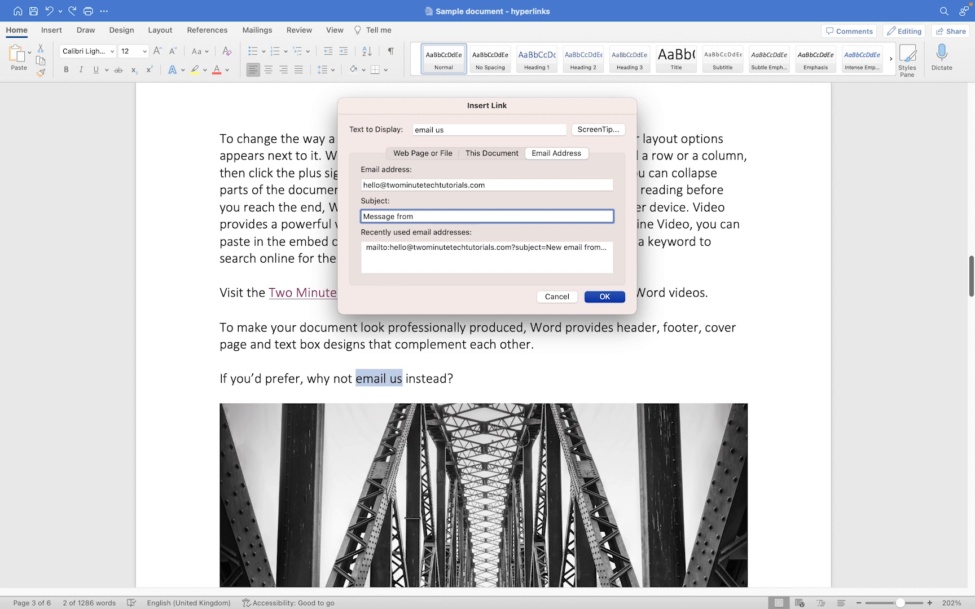
text(Hyperlink)
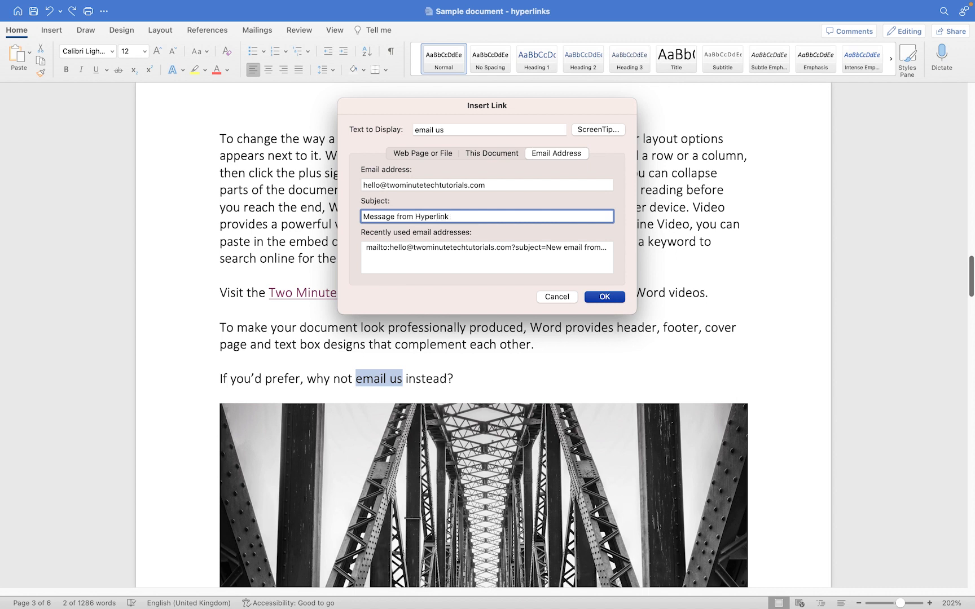
text(Word document)
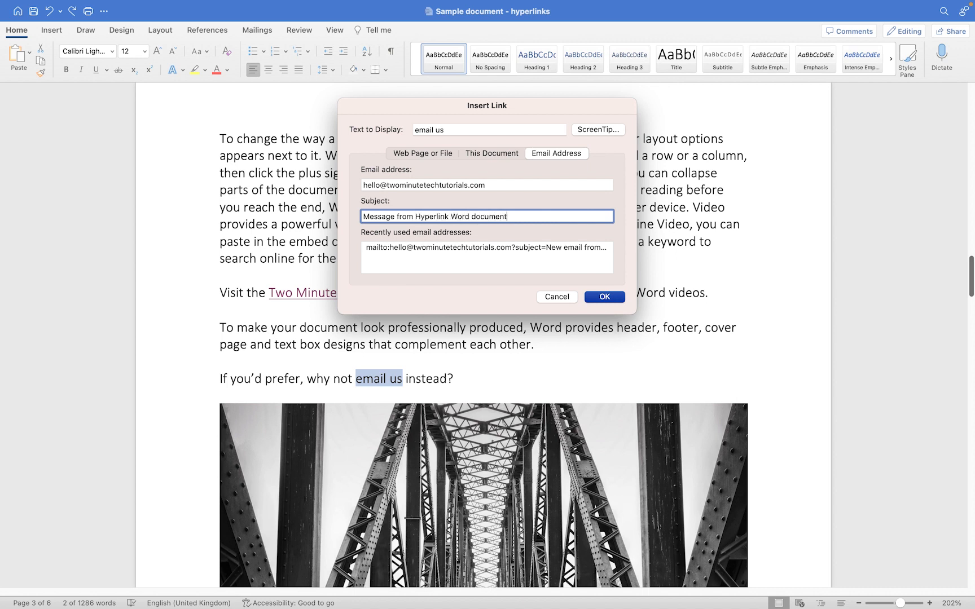
mouse_move(594, 275)
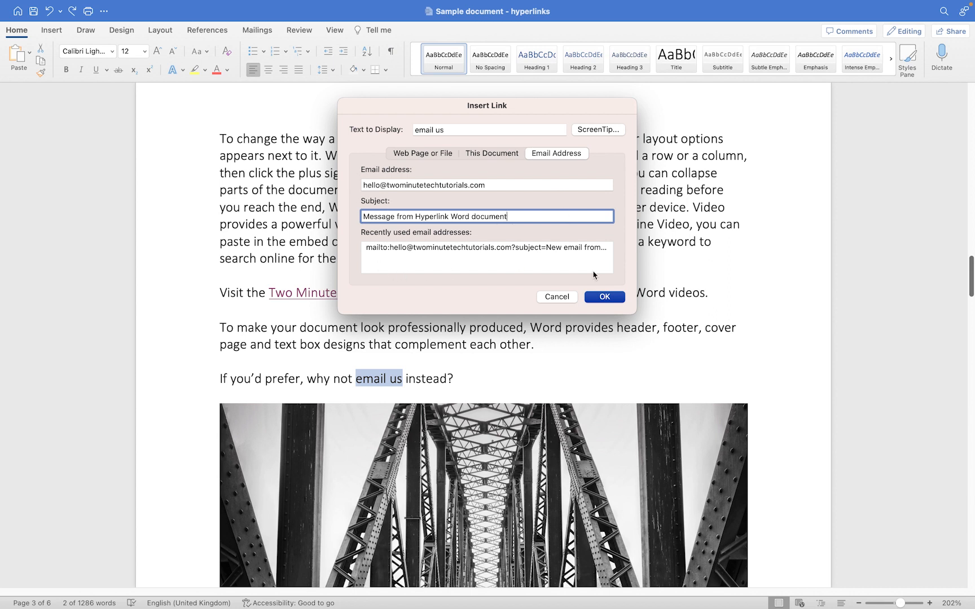
click(602, 297)
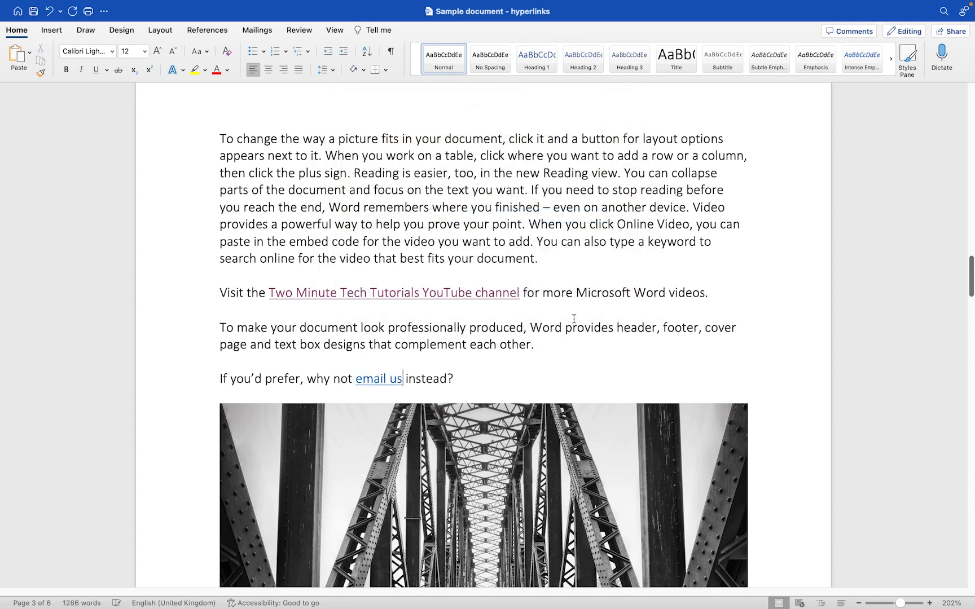
Follow the email us link to launch a new email message.
right_click(378, 379)
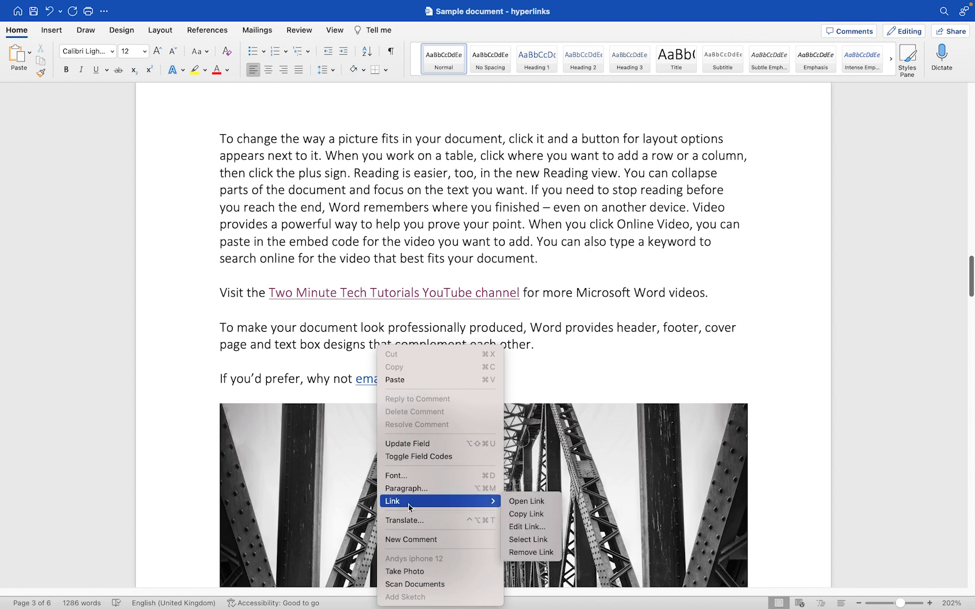
mouse_move(529, 540)
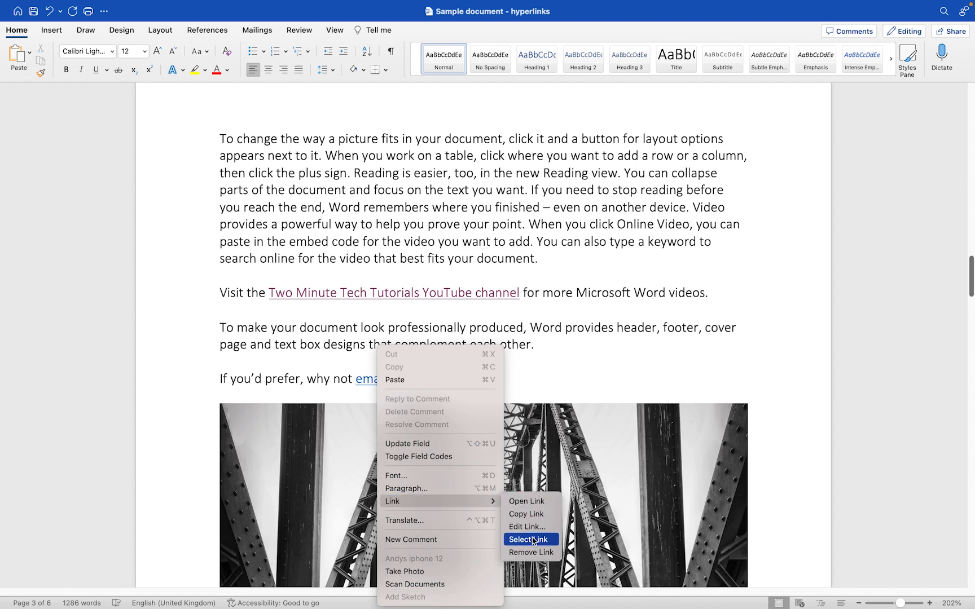
mouse_move(531, 513)
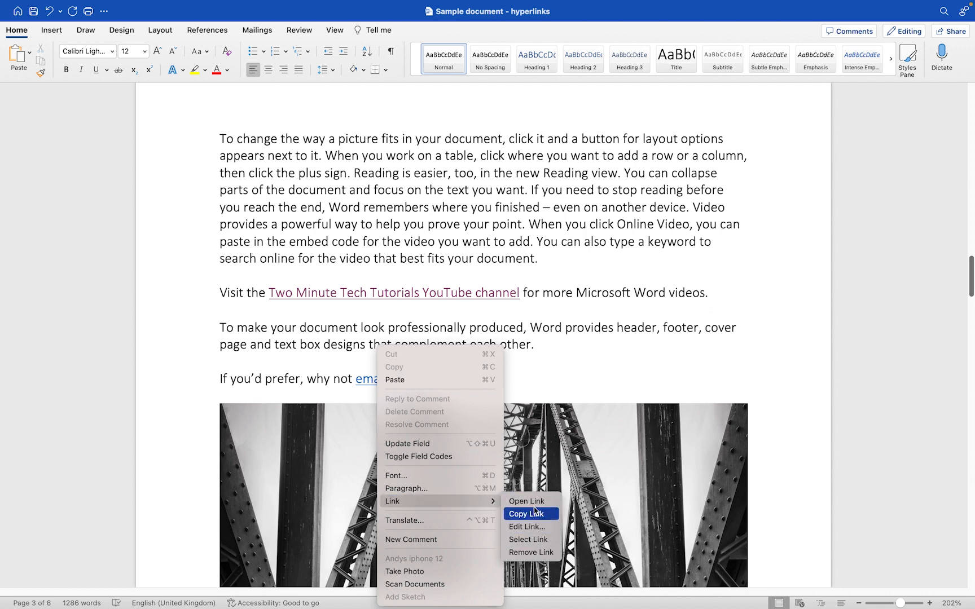
mouse_move(527, 501)
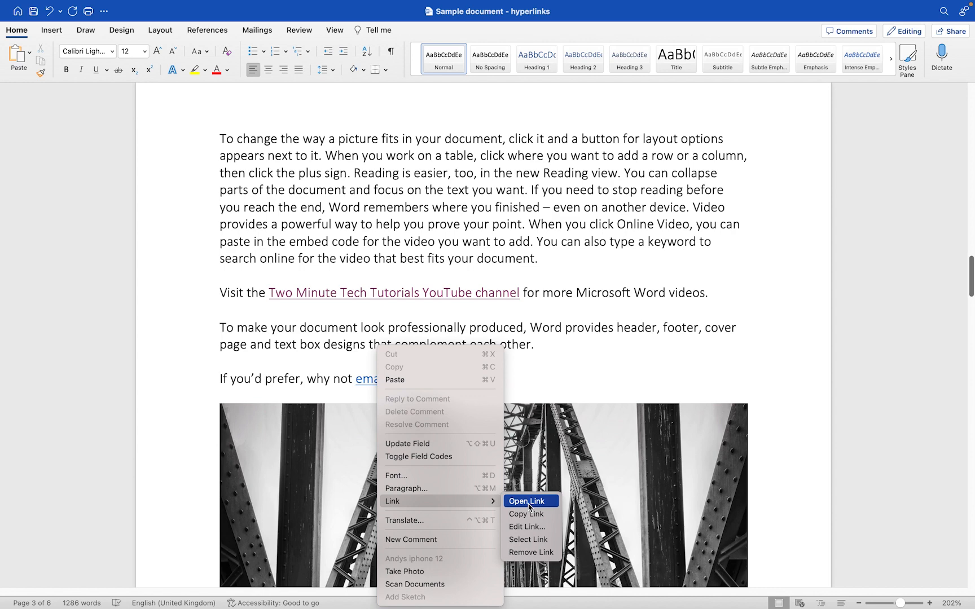
click(529, 501)
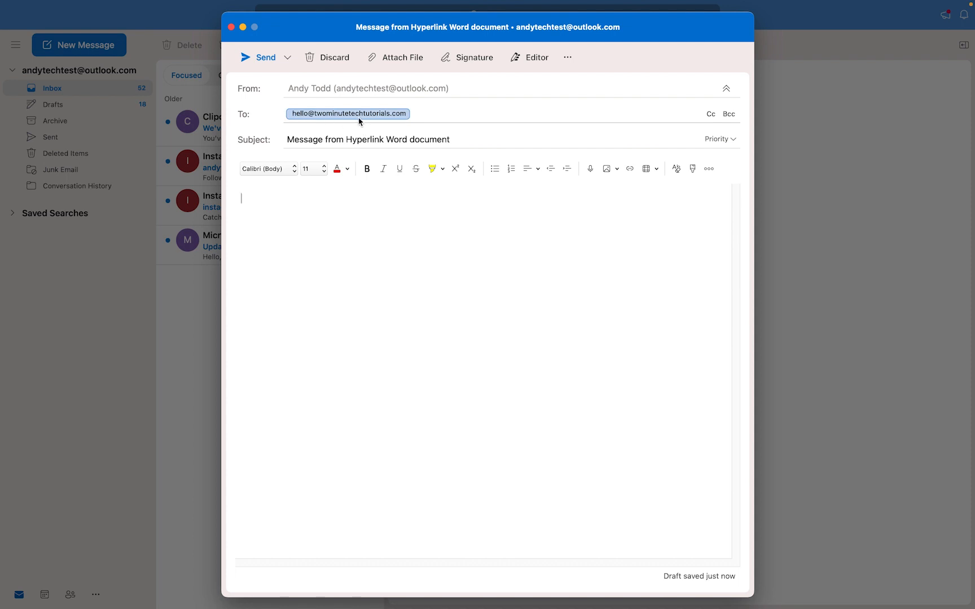
Highlight the Outlook draft's prefilled subject Message from Hyperlink Word document.
triple_click(368, 139)
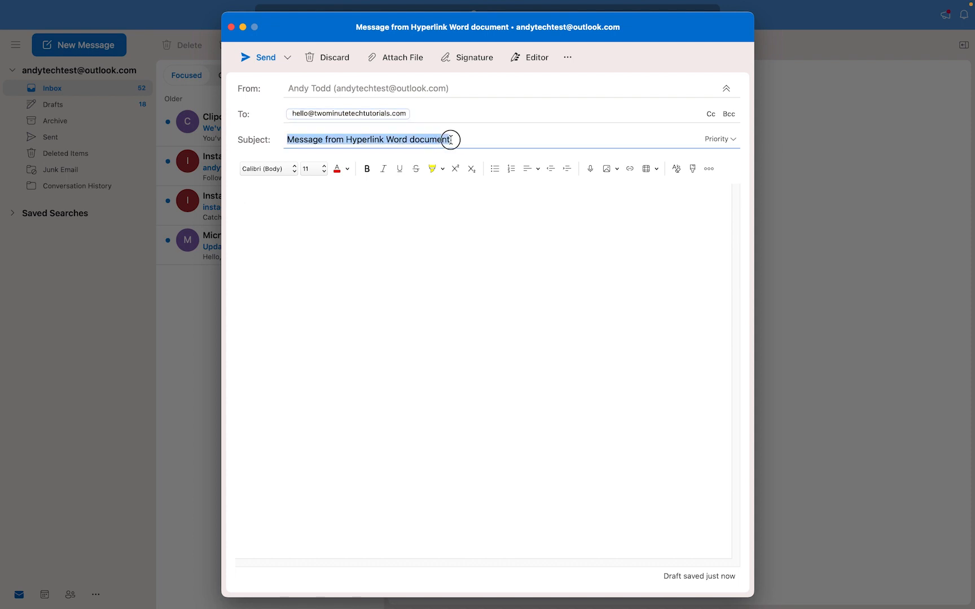
mouse_move(440, 132)
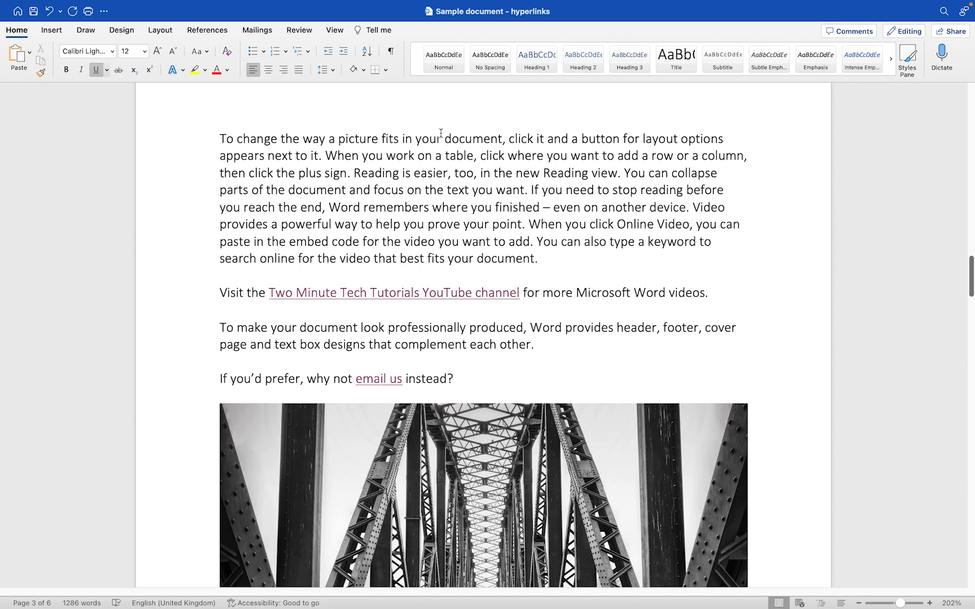
Check the Setting up your document heading, then start a paragraph below the bridge photo with For.
scroll(down, 3)
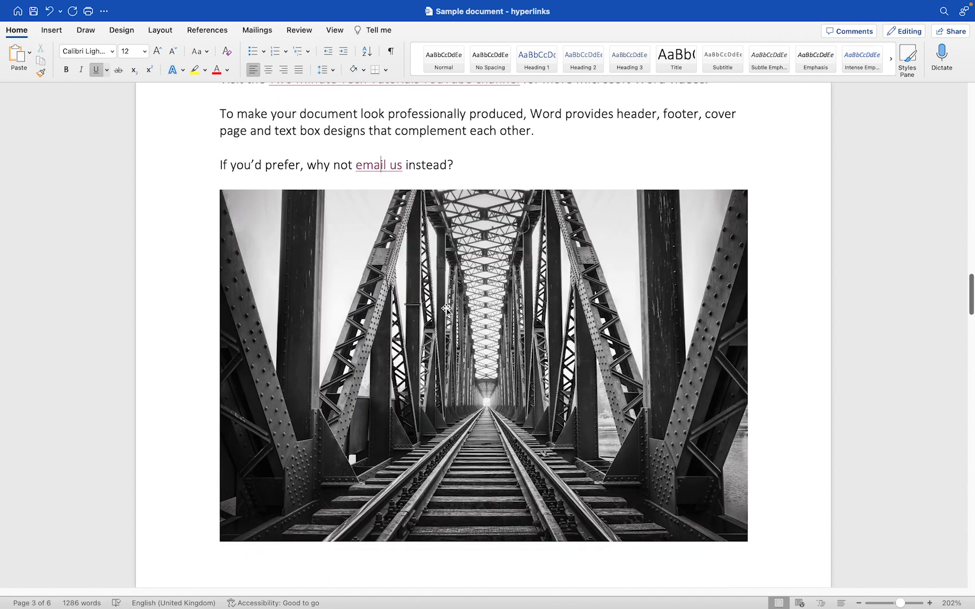
scroll(down, 3)
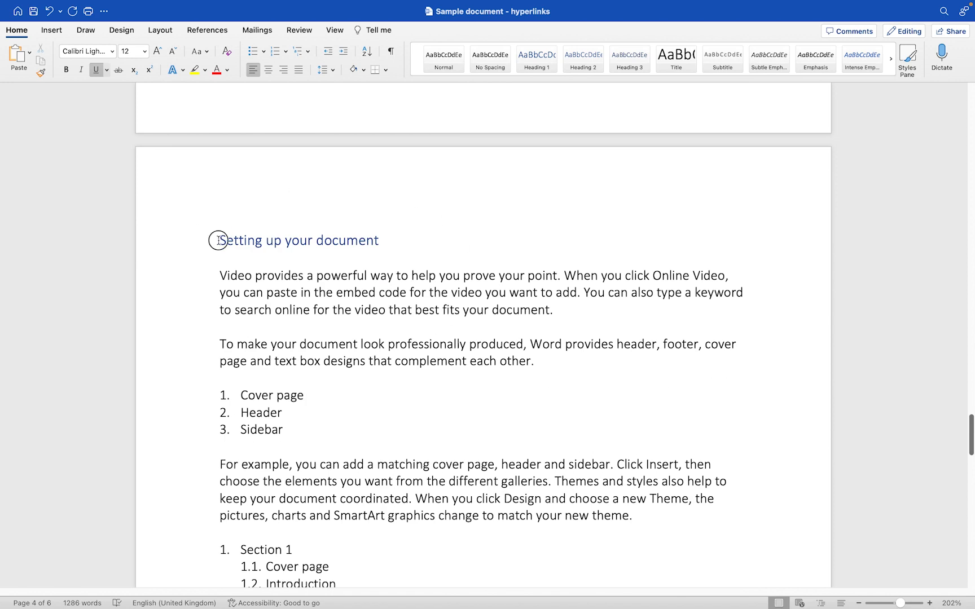
triple_click(301, 241)
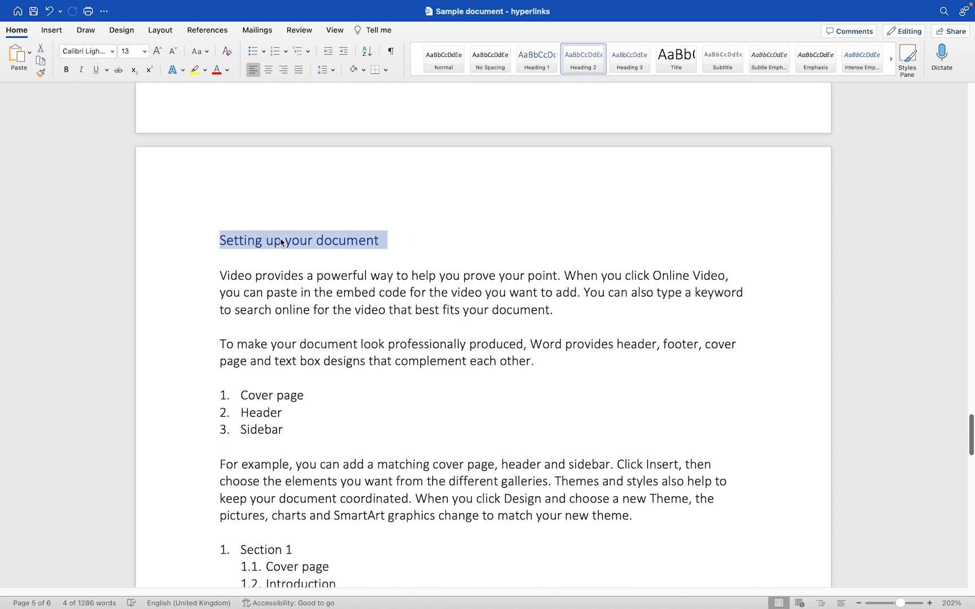
scroll(up, 3)
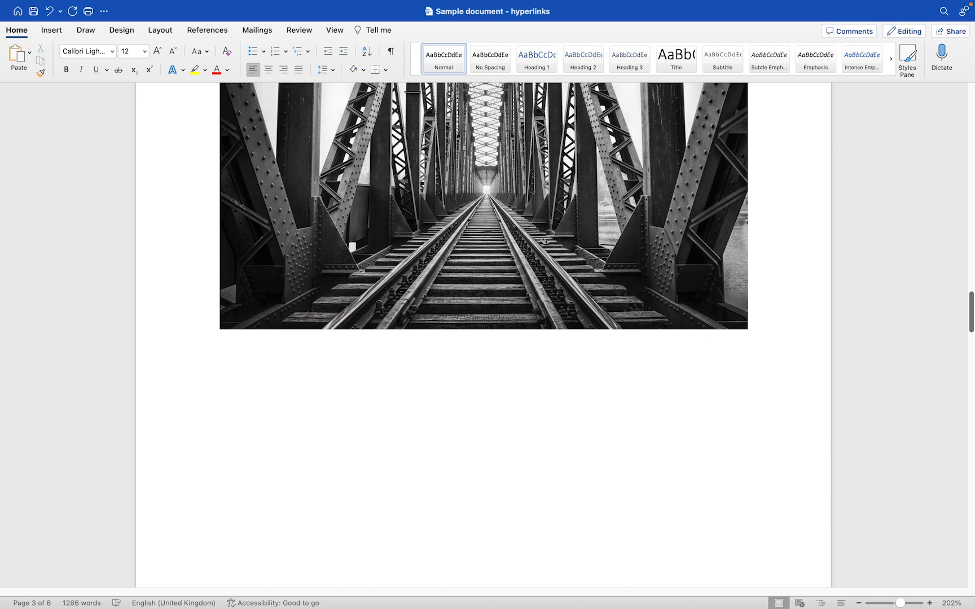
text(For)
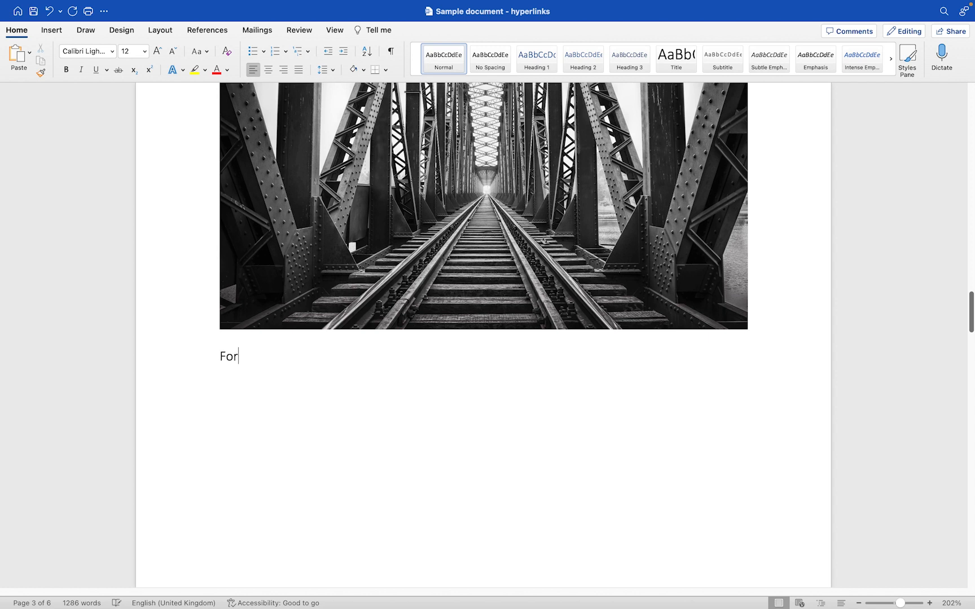
Write 'For more information, see the Setting up your document page of this guide.' under the bridge photo.
text(more informa)
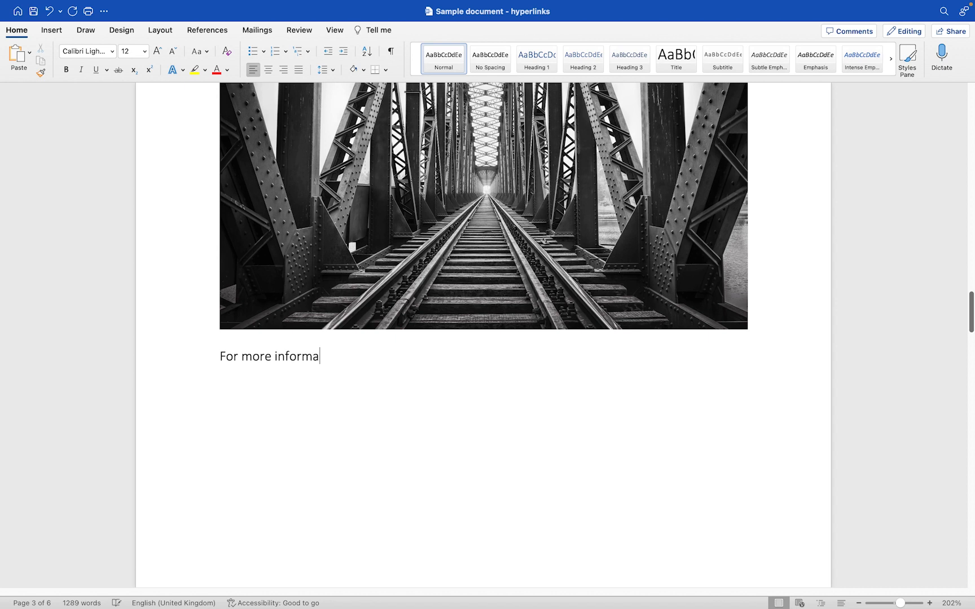
text(tion, see)
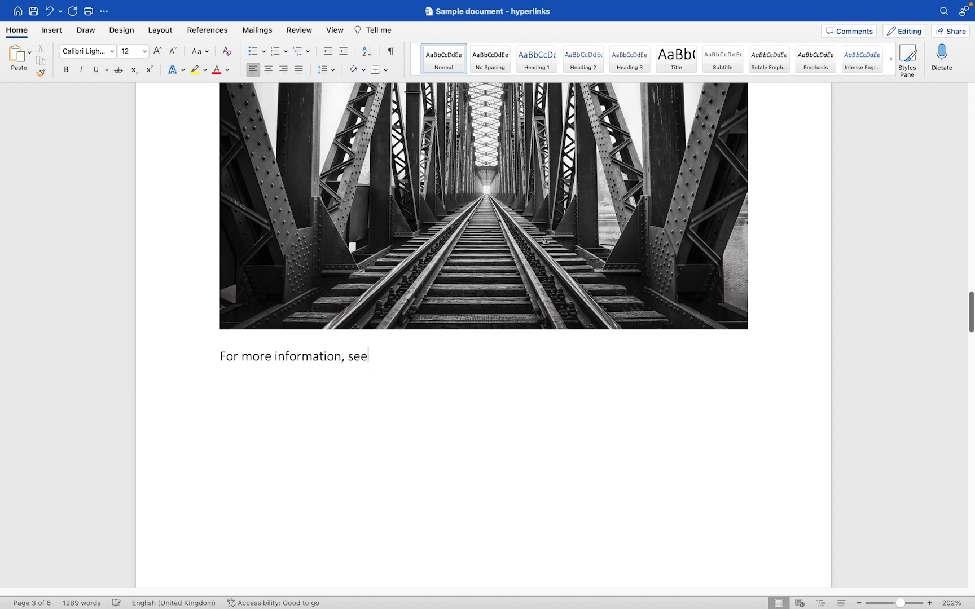
text(the Sett)
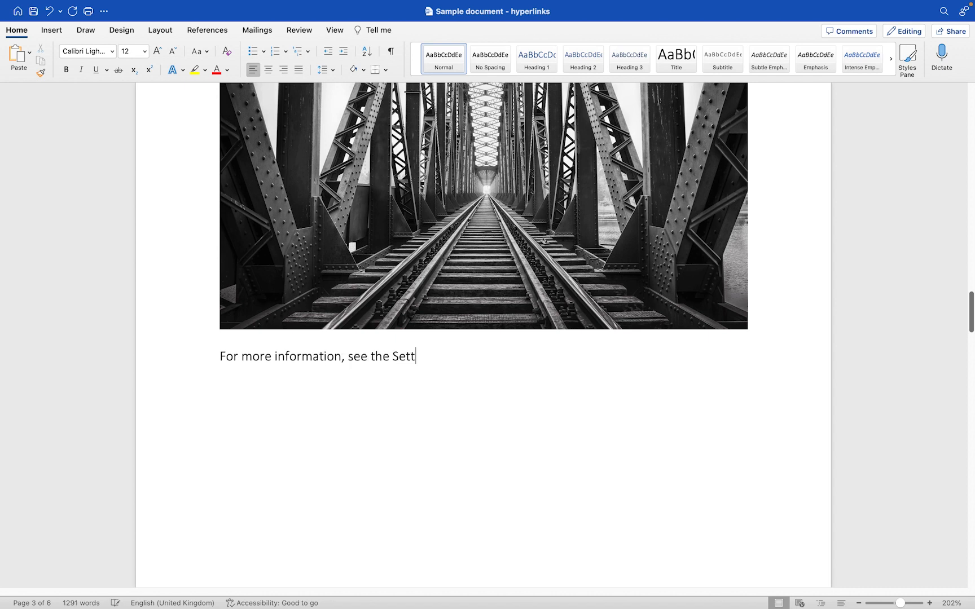
text(ing yp)
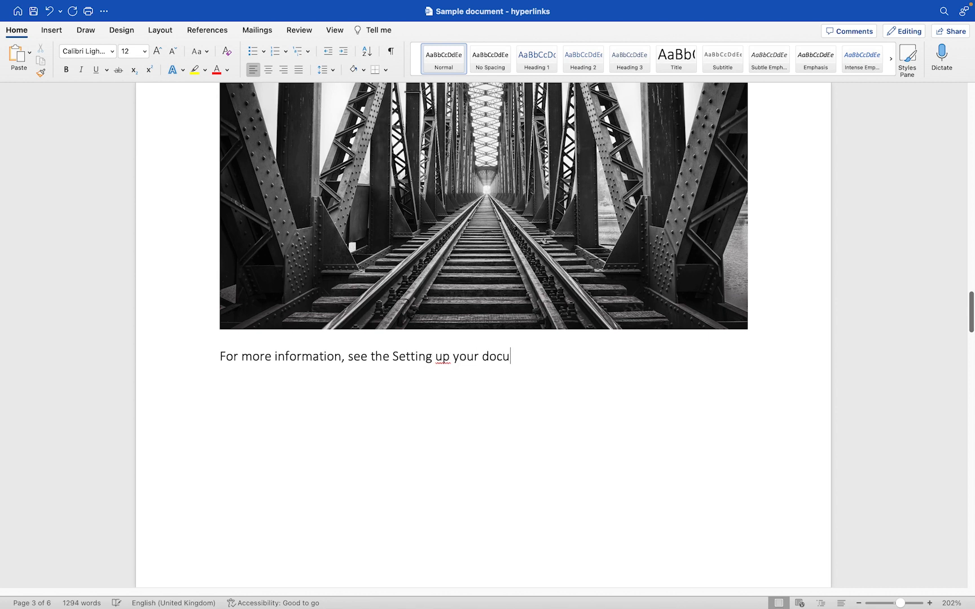
text(ment page of)
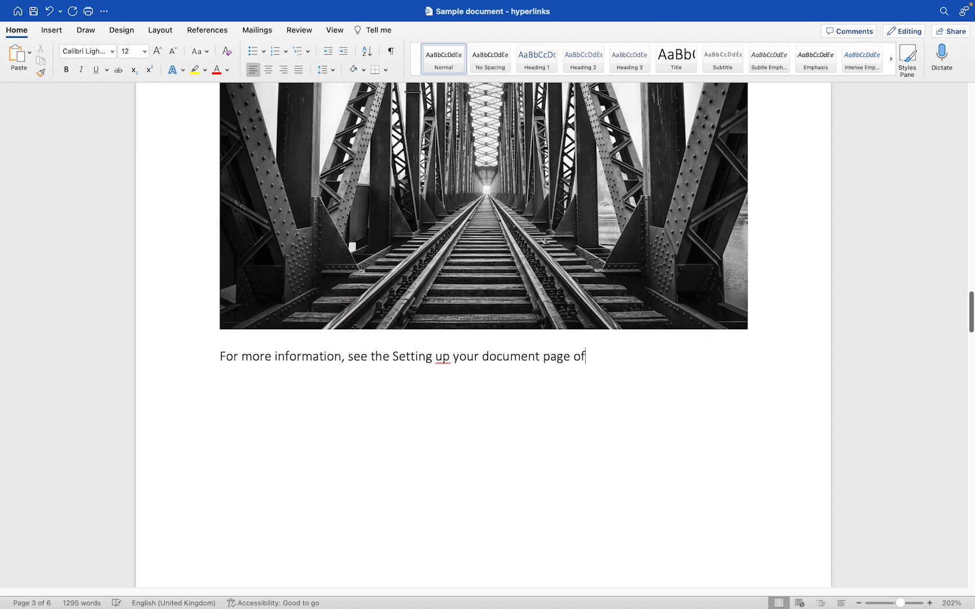
text(this)
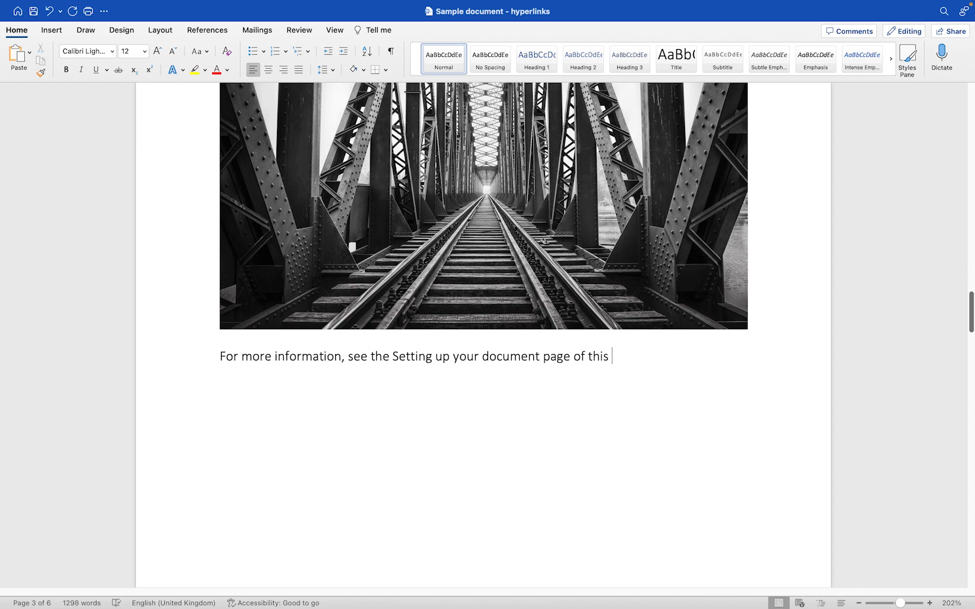
text(docum)
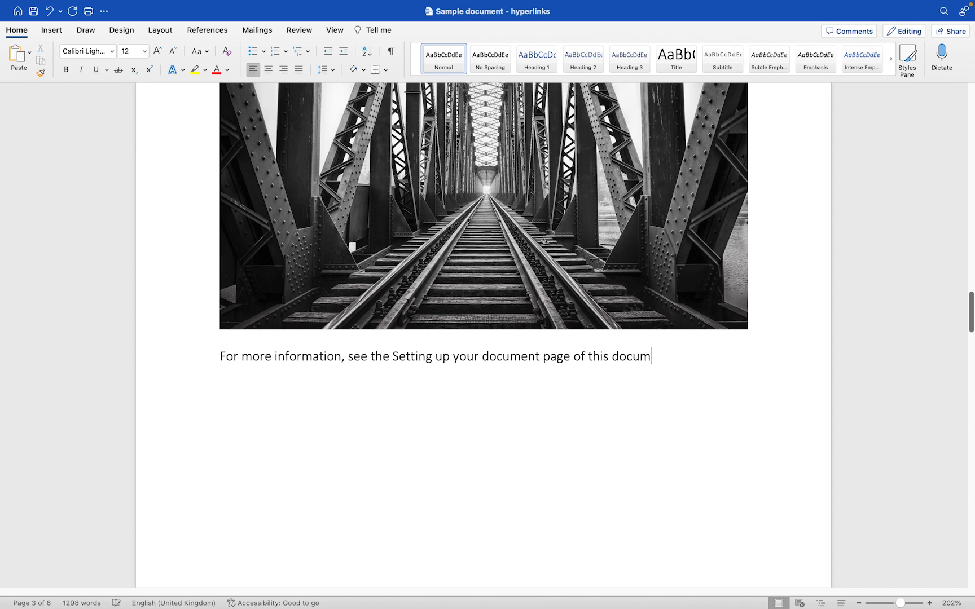
text(guid)
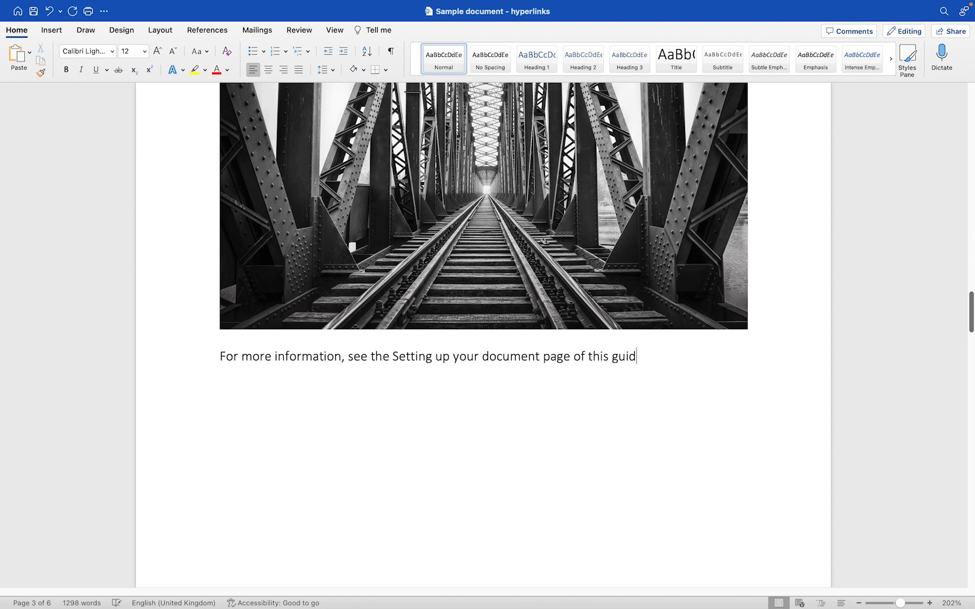
text(e.)
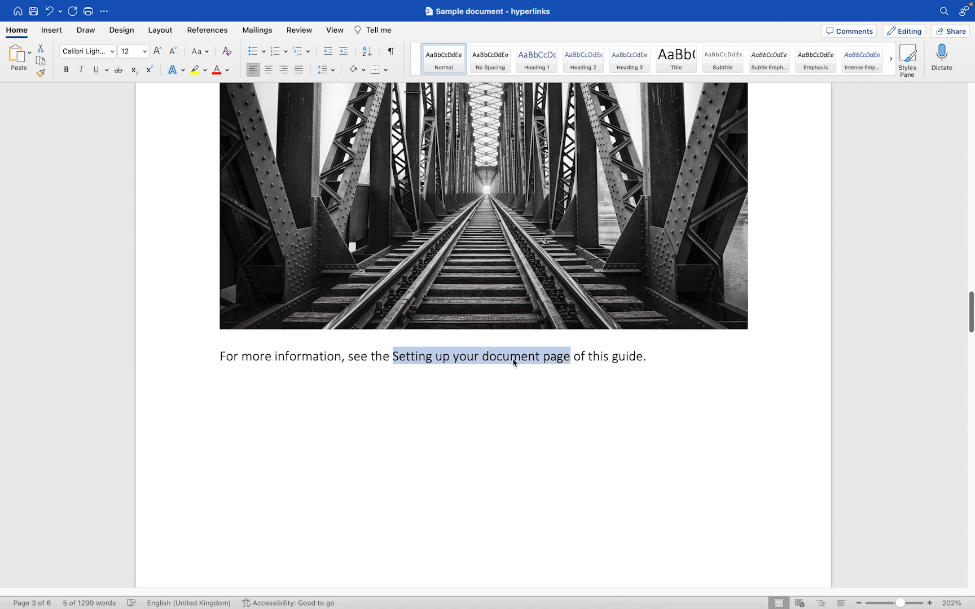
Link the selected phrase to the 'Setting up your document' heading via This Document > Headings.
right_click(513, 361)
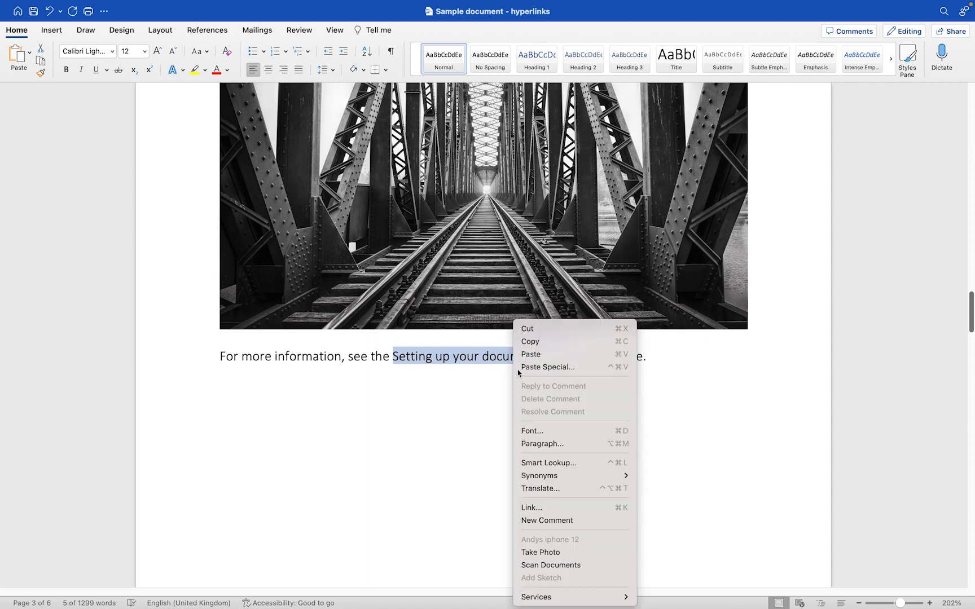
click(532, 508)
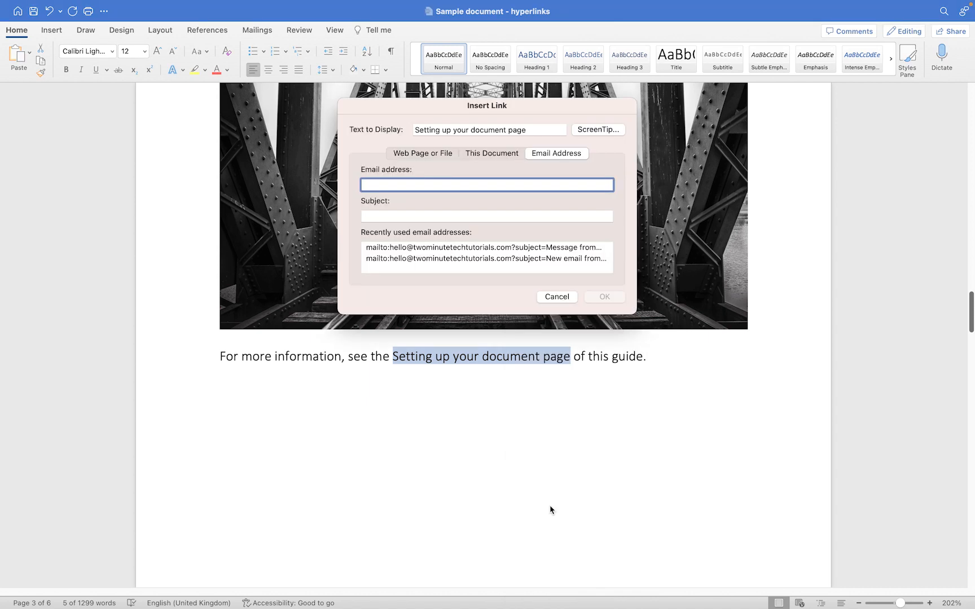
mouse_move(490, 164)
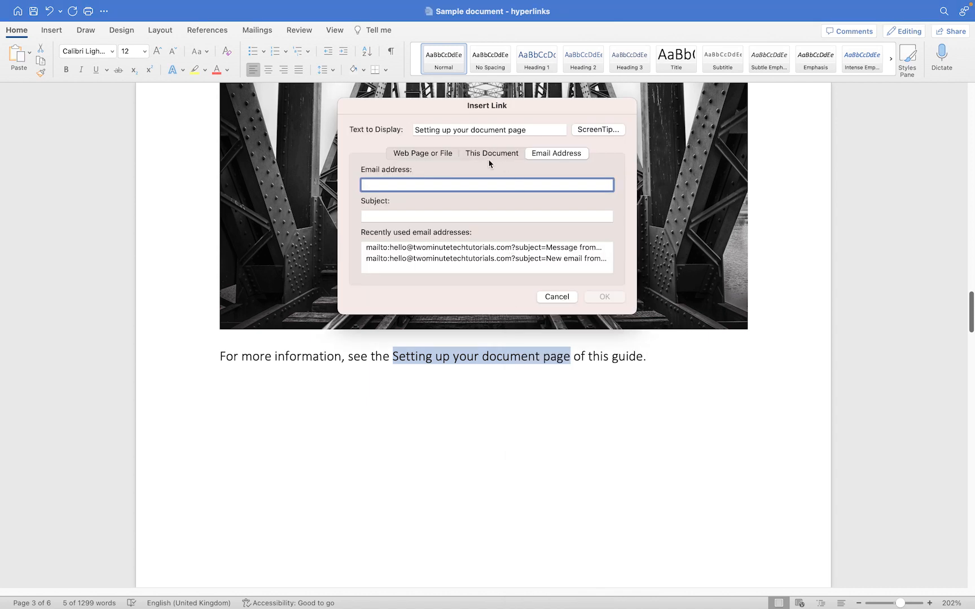
click(491, 153)
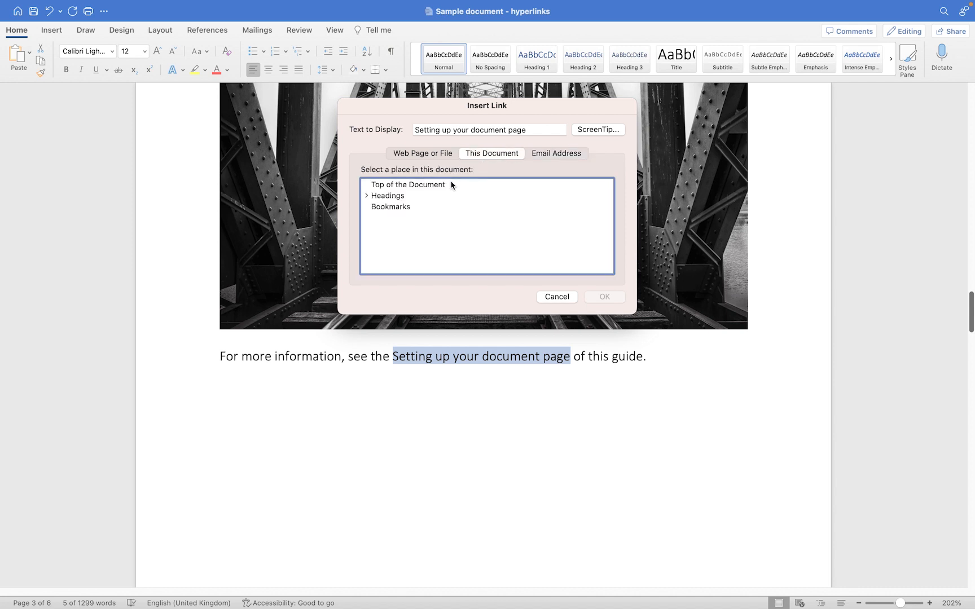
mouse_move(404, 189)
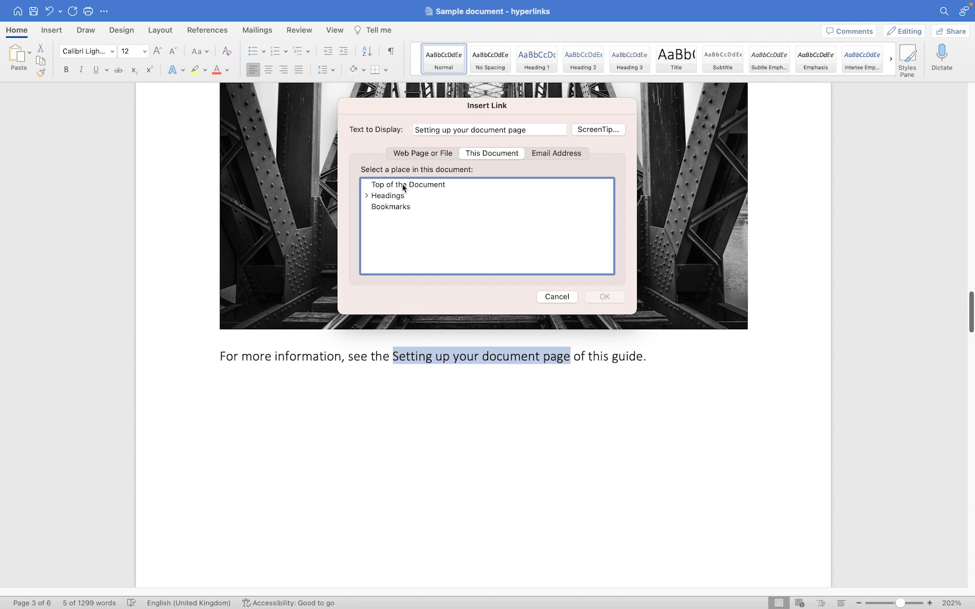
mouse_move(367, 200)
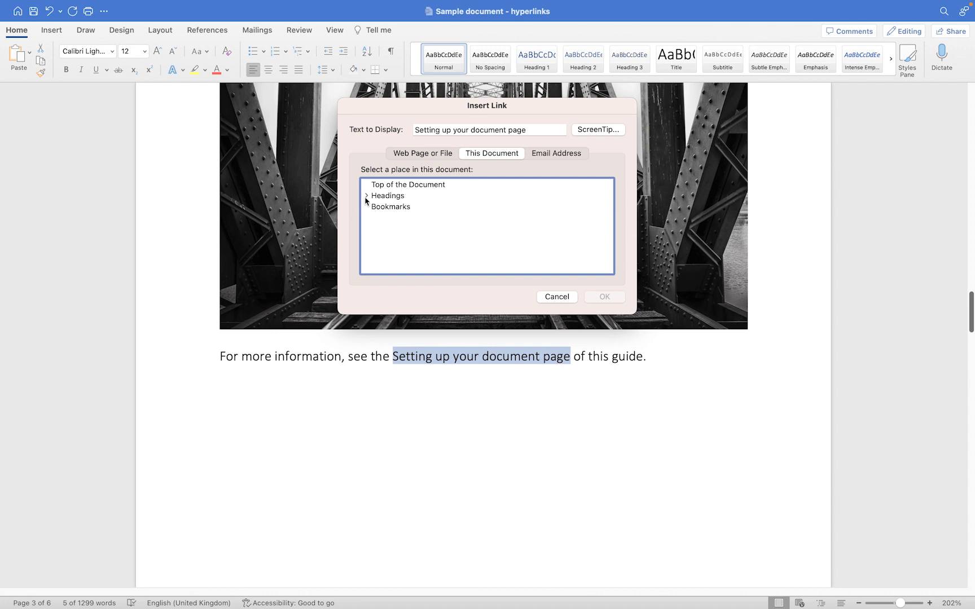
click(367, 196)
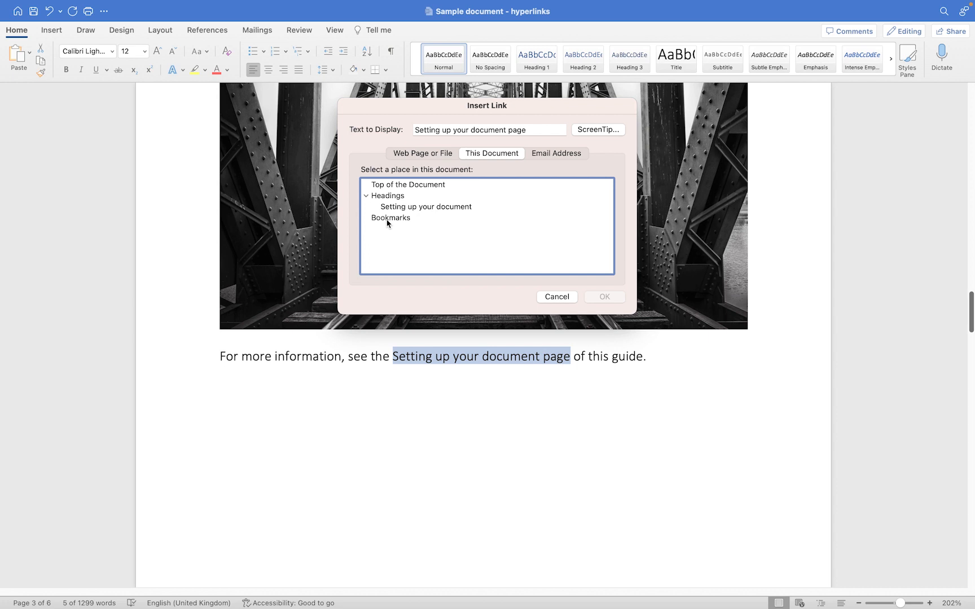
mouse_move(595, 64)
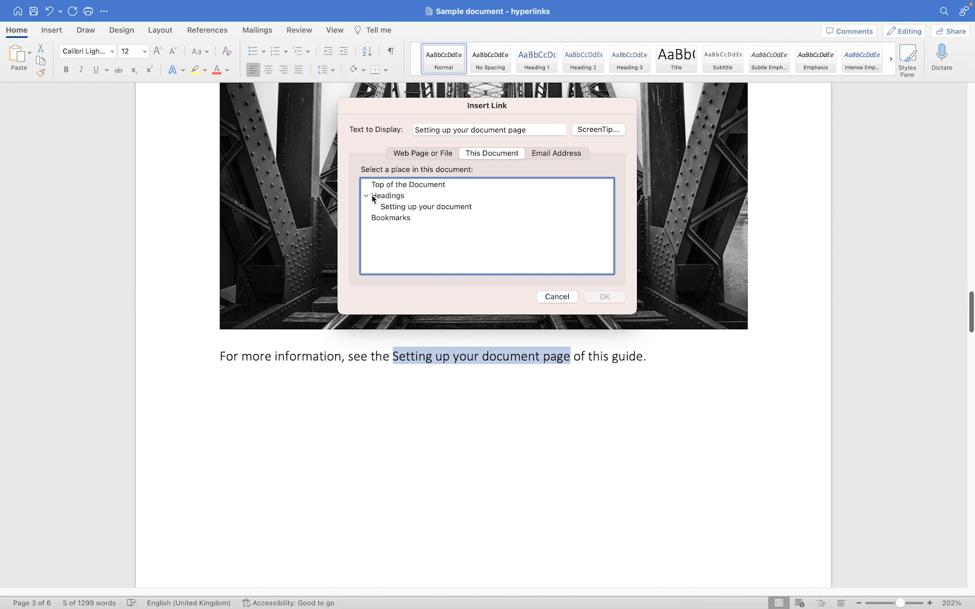
mouse_move(396, 210)
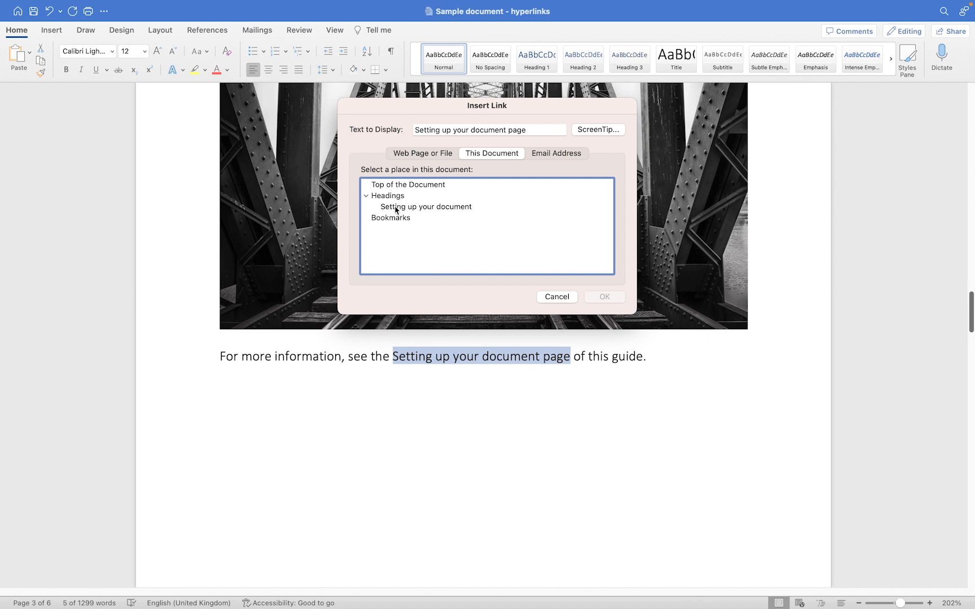
click(426, 207)
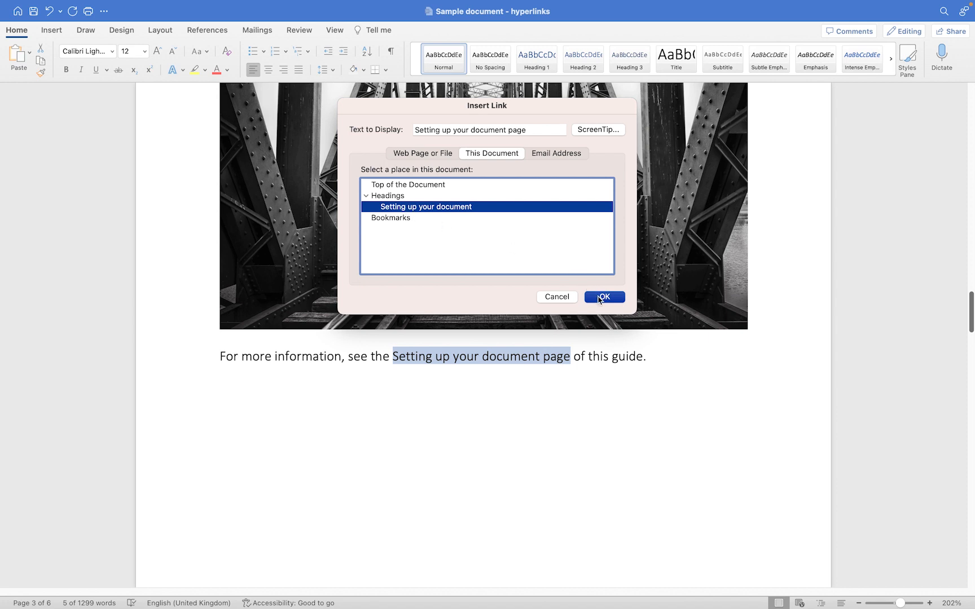
click(603, 297)
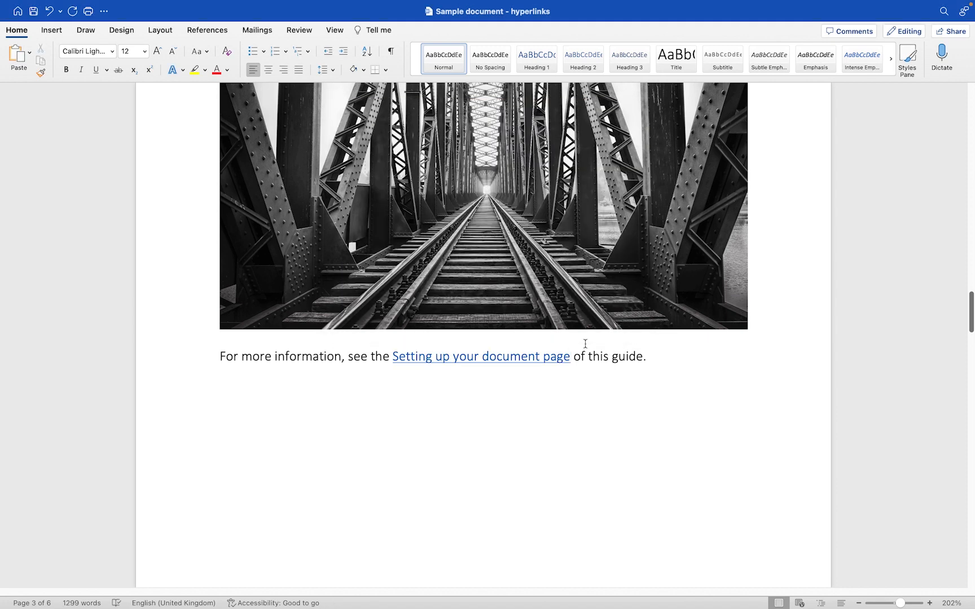
mouse_move(468, 361)
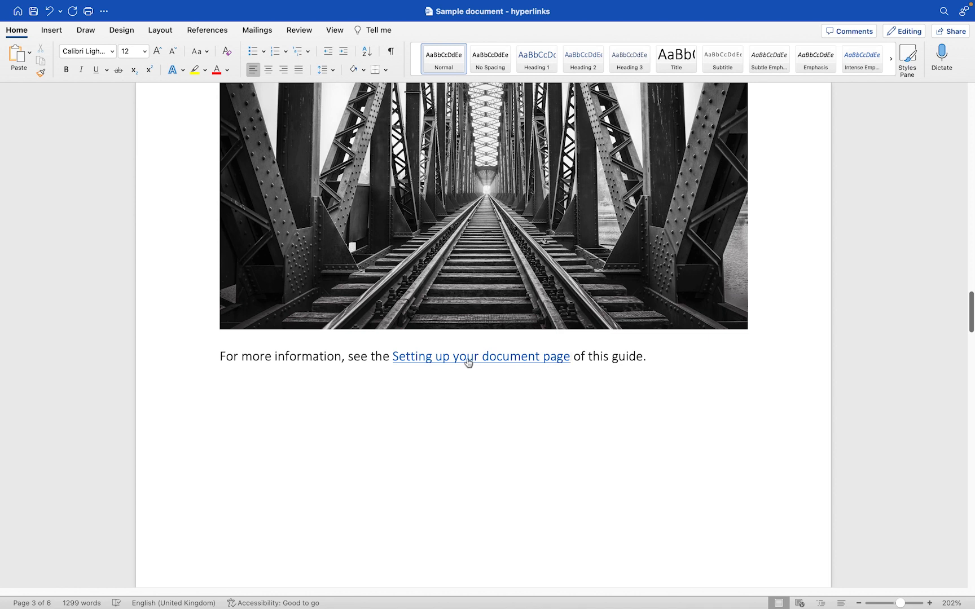
Add a final line 'Return to the top of this guide' at the end of the document.
click(479, 357)
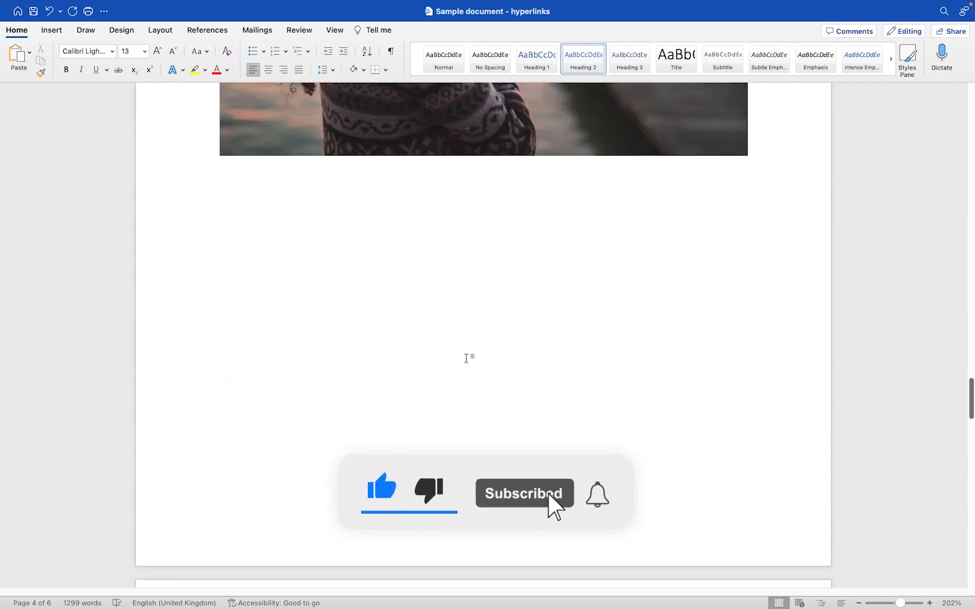
scroll(down, 3)
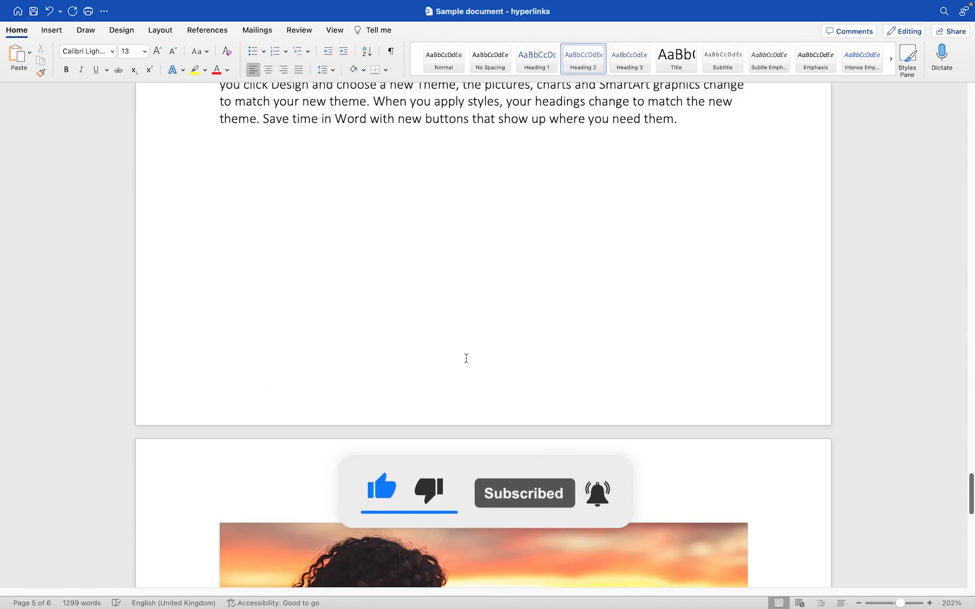
scroll(down, 3)
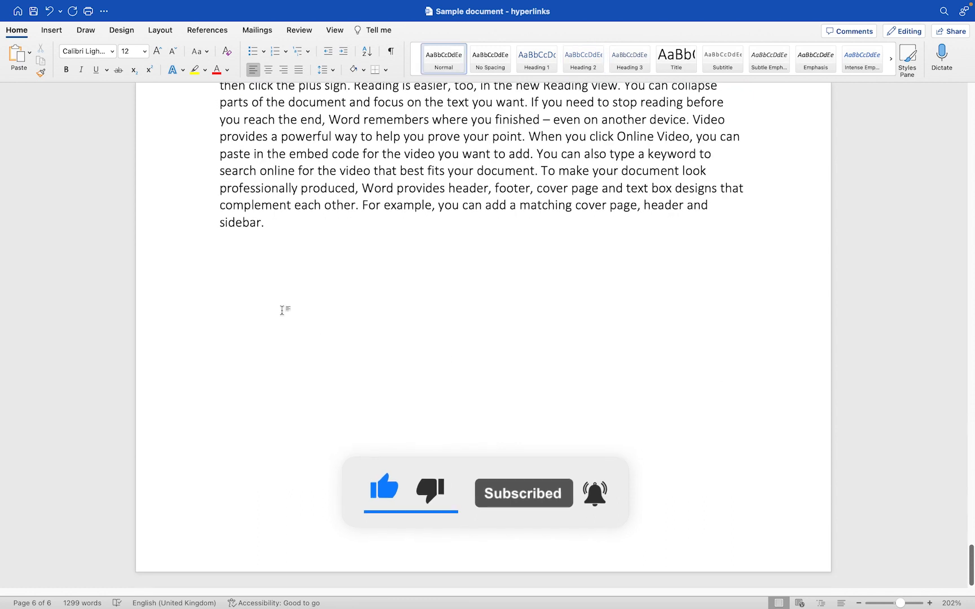
text(Return to t)
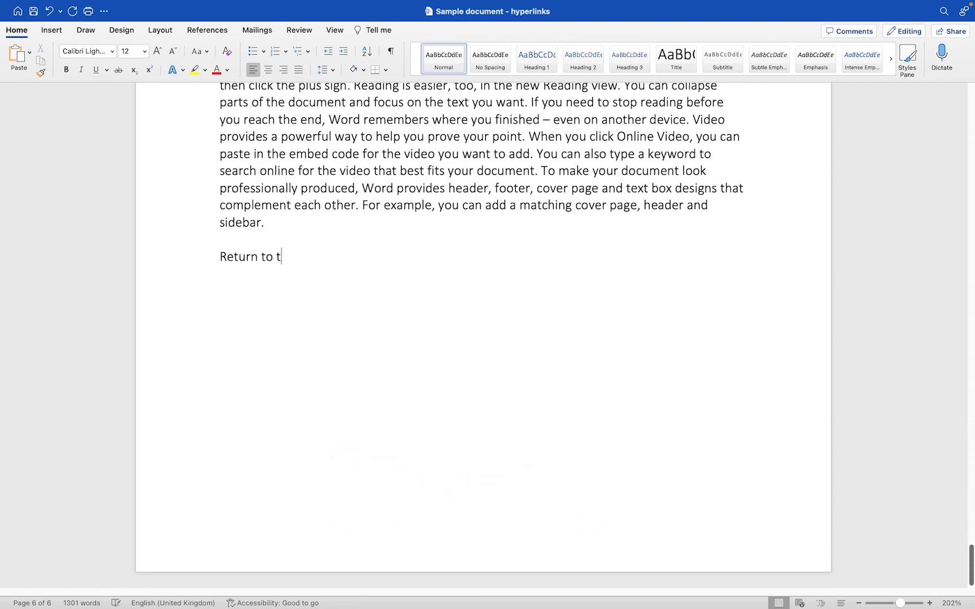
text(he top of this g)
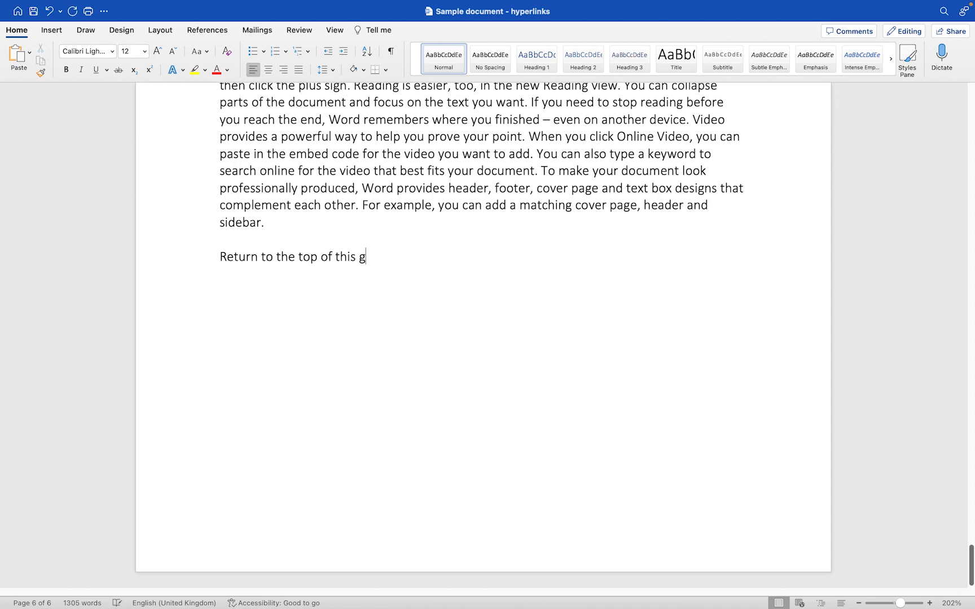
text(uide.)
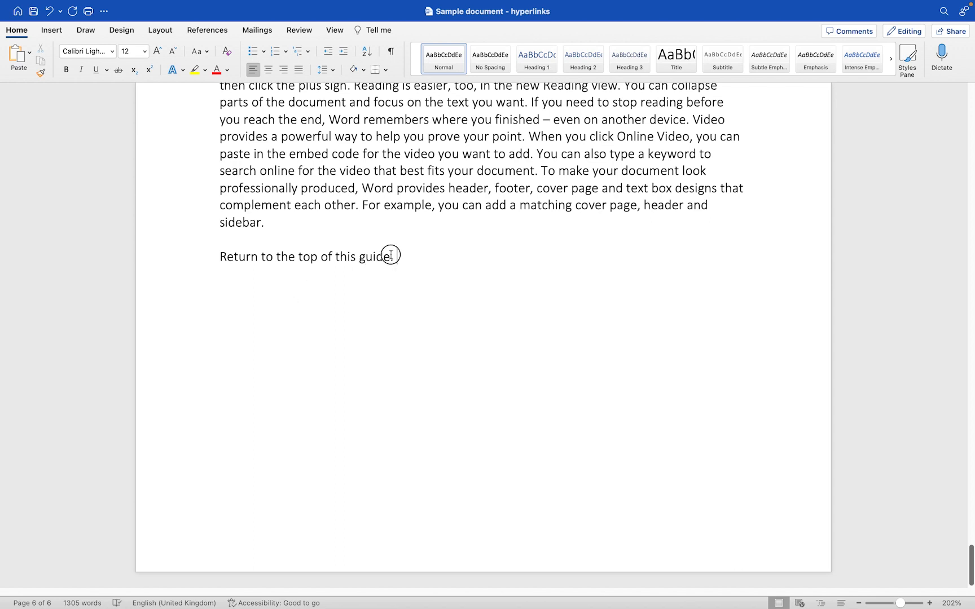
Link the selected sentence to Top of the Document so it jumps back to page 1.
right_click(309, 256)
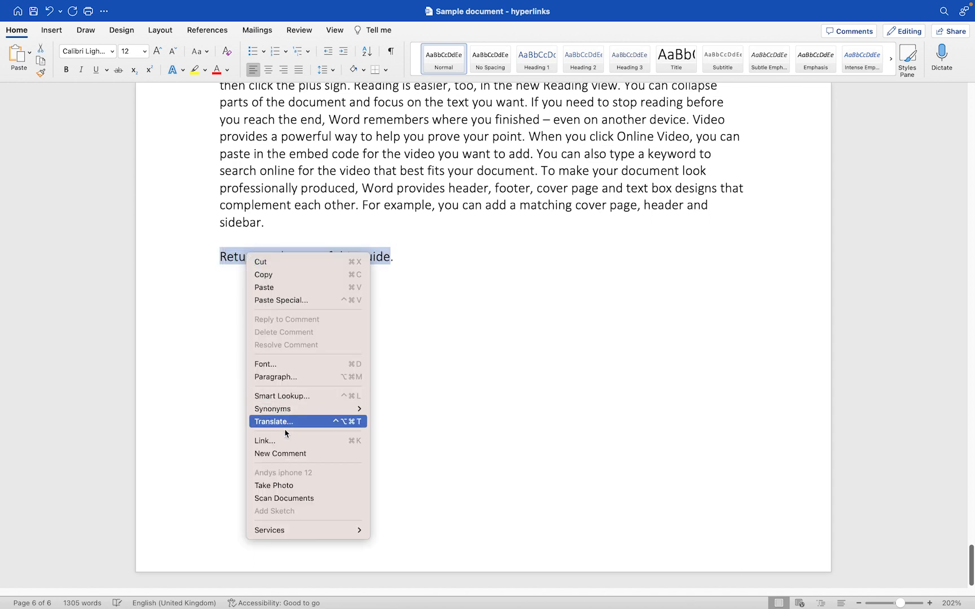
click(264, 441)
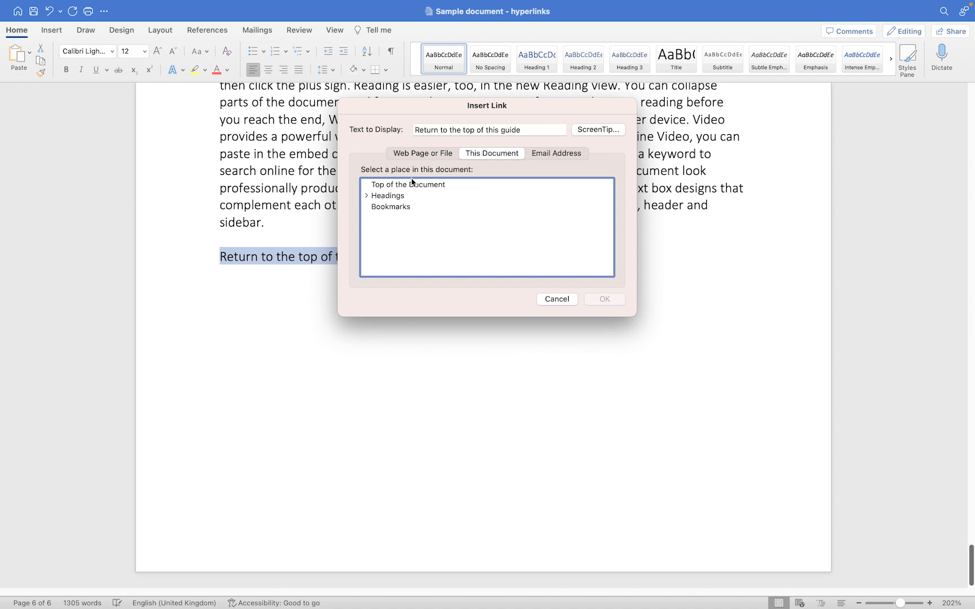
click(408, 184)
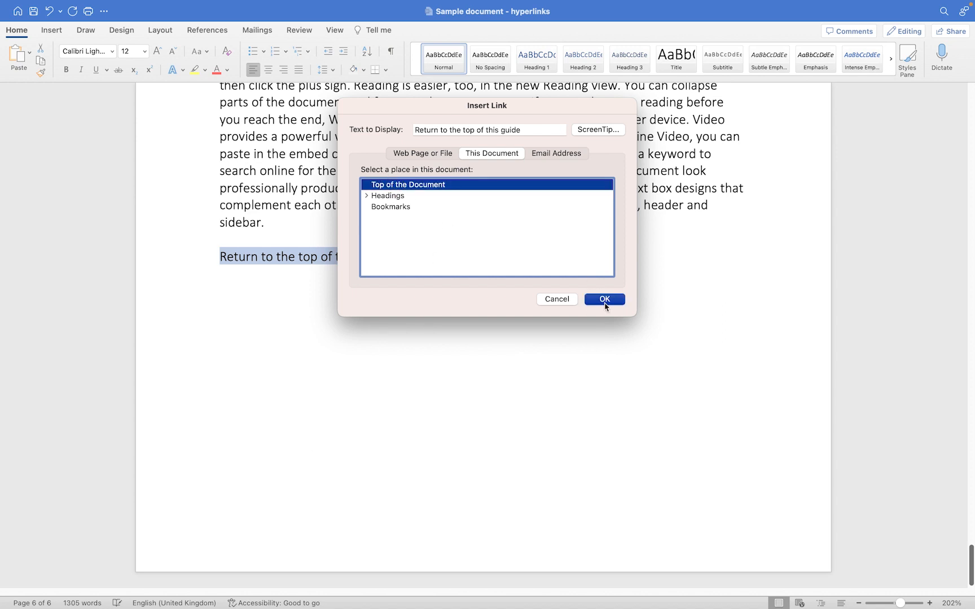
click(603, 299)
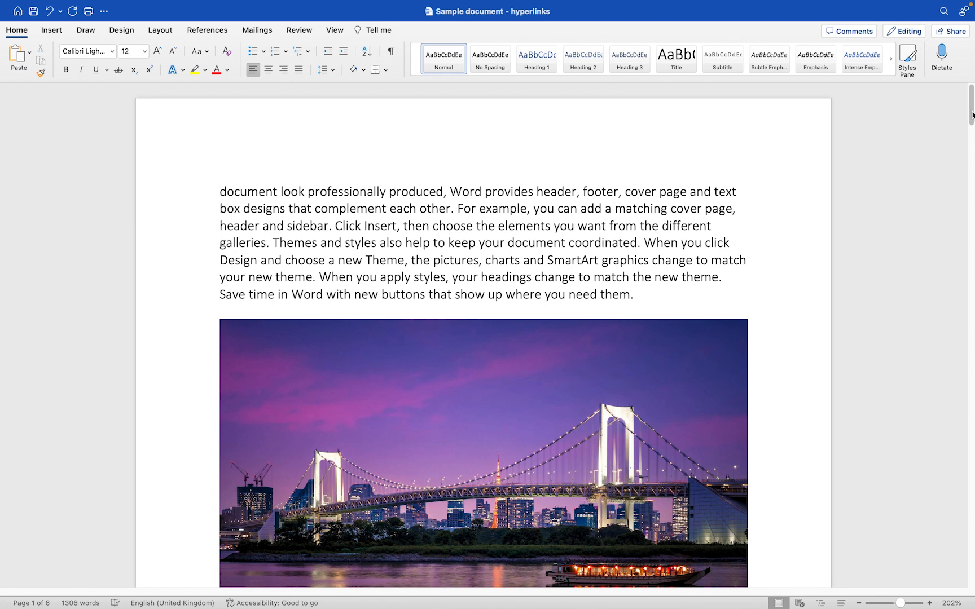
click(220, 192)
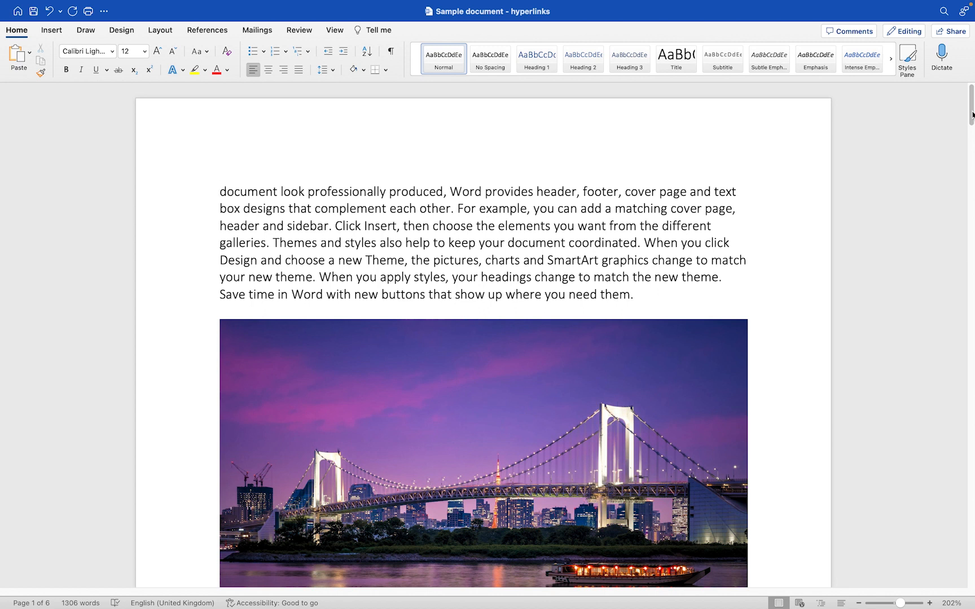
click(220, 191)
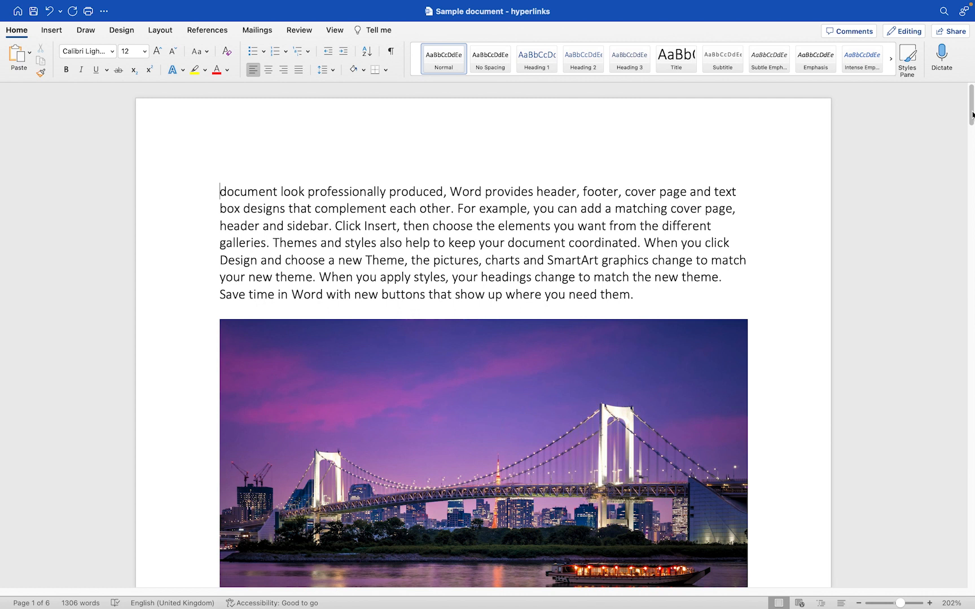